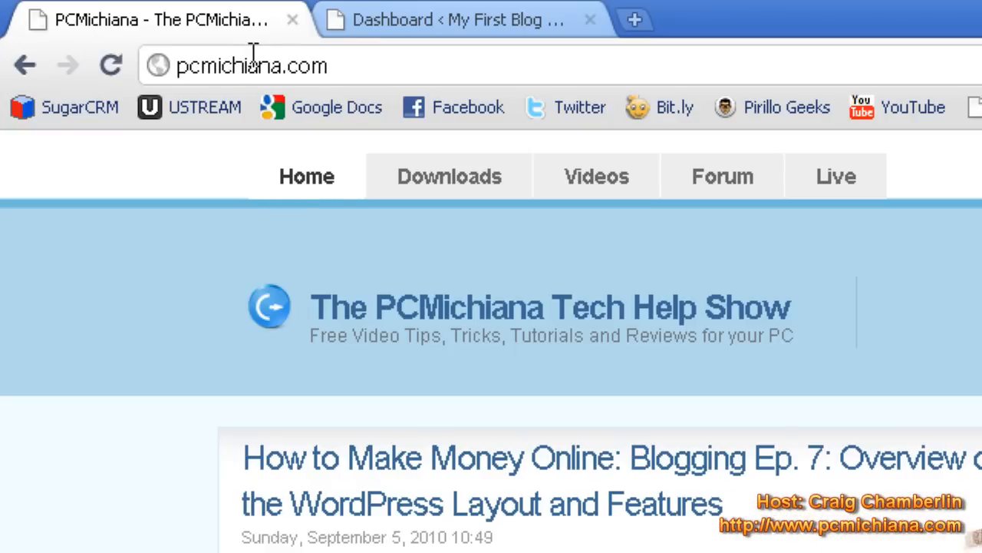
- Open PCMichiana Downloads and scroll to Free Web Design Tools' 'Plugin: All in One SEO'
click(448, 176)
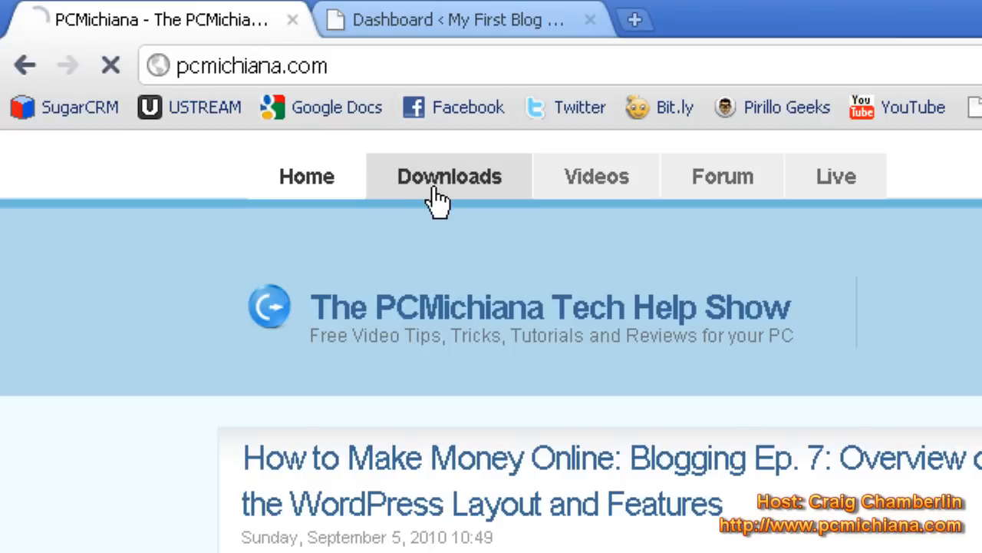
click(449, 176)
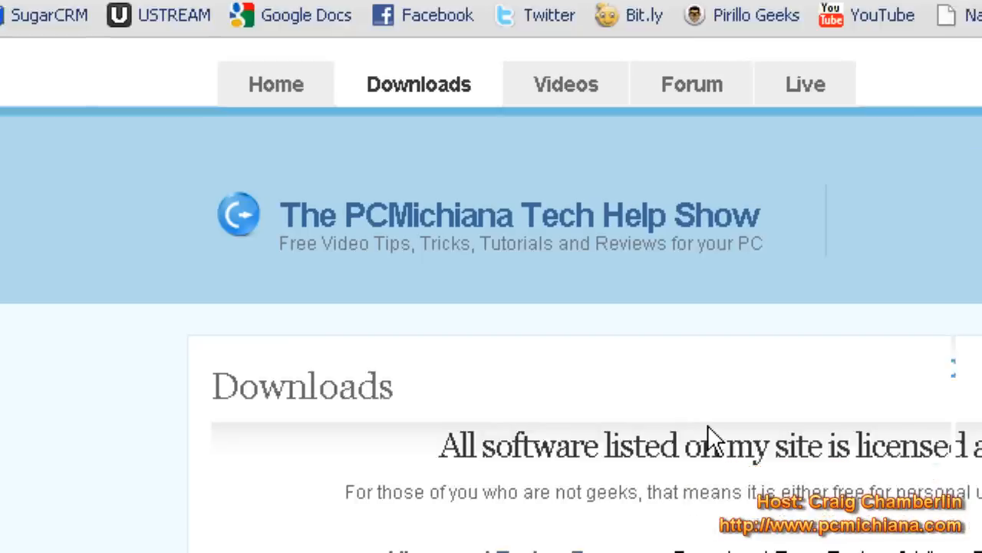
scroll(down, 3)
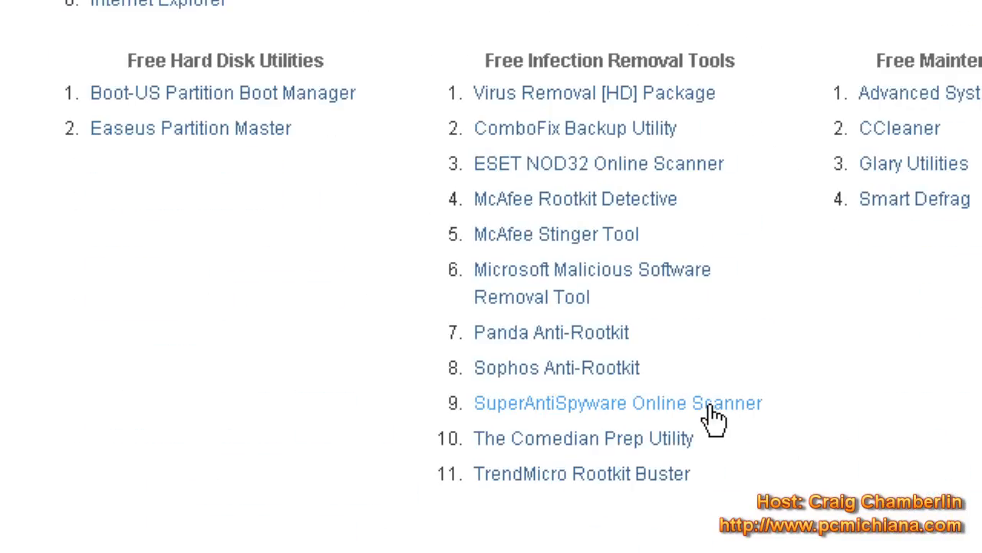
scroll(down, 3)
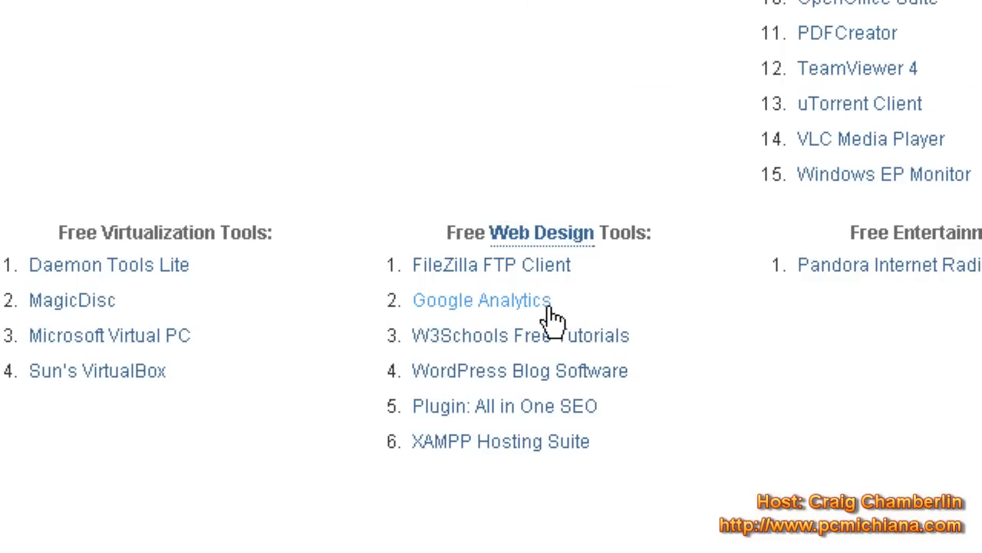
mouse_move(543, 433)
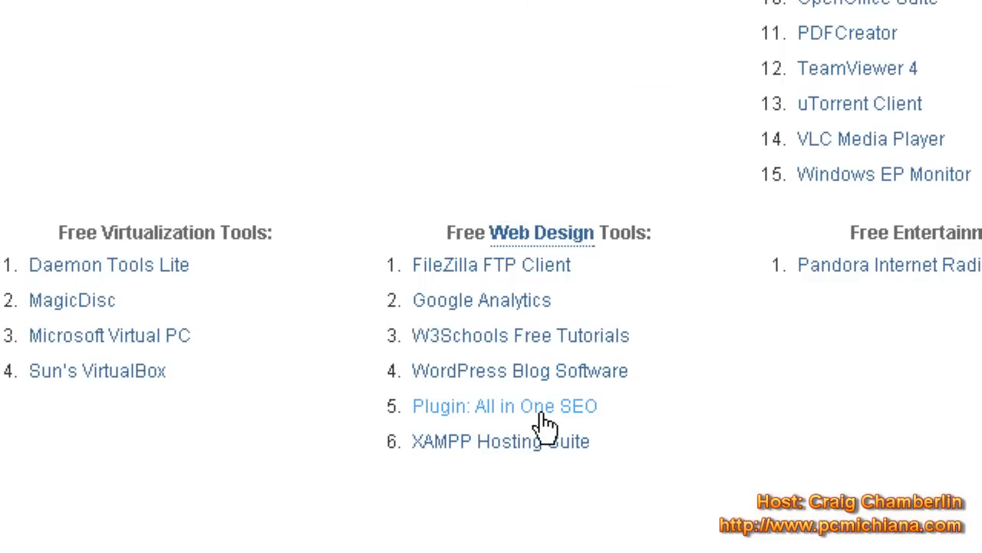
- Save the All in One SEO Pack 1.6.12.1 zip to the Desktop
click(506, 407)
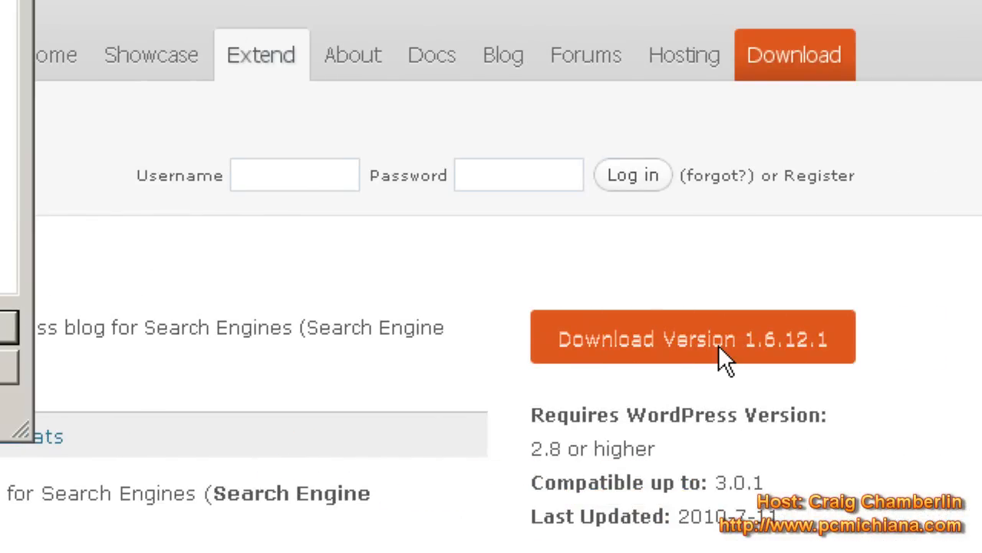
click(694, 336)
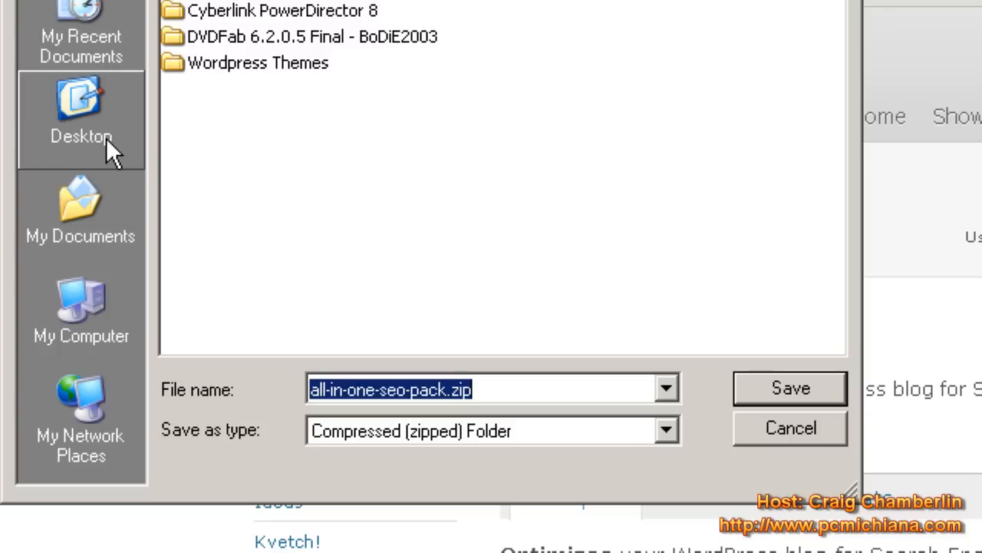
click(67, 107)
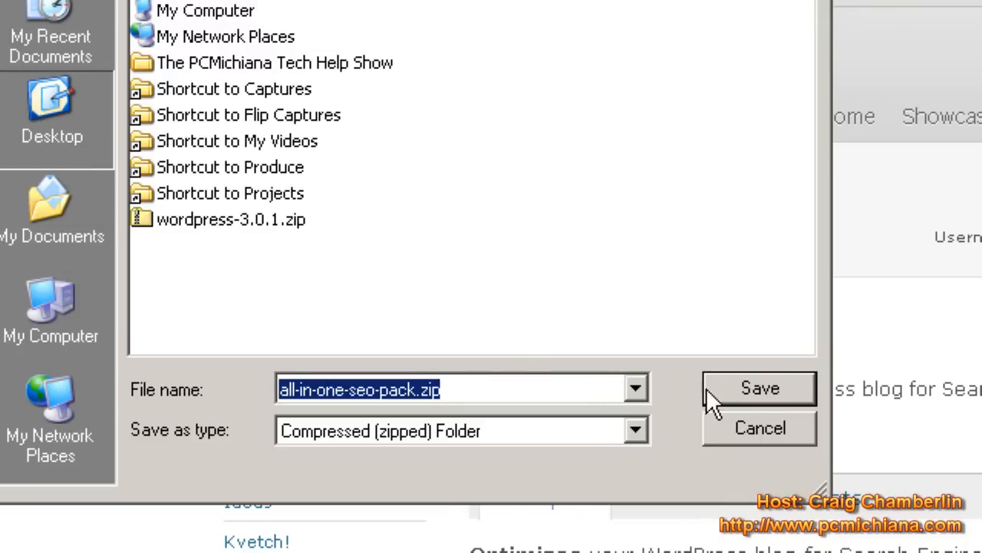
click(761, 387)
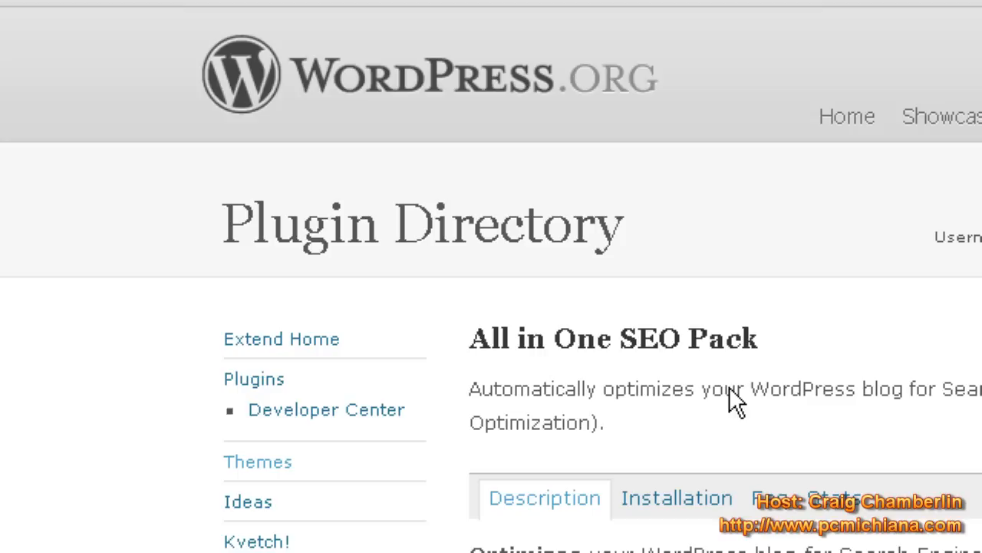
scroll(down, 3)
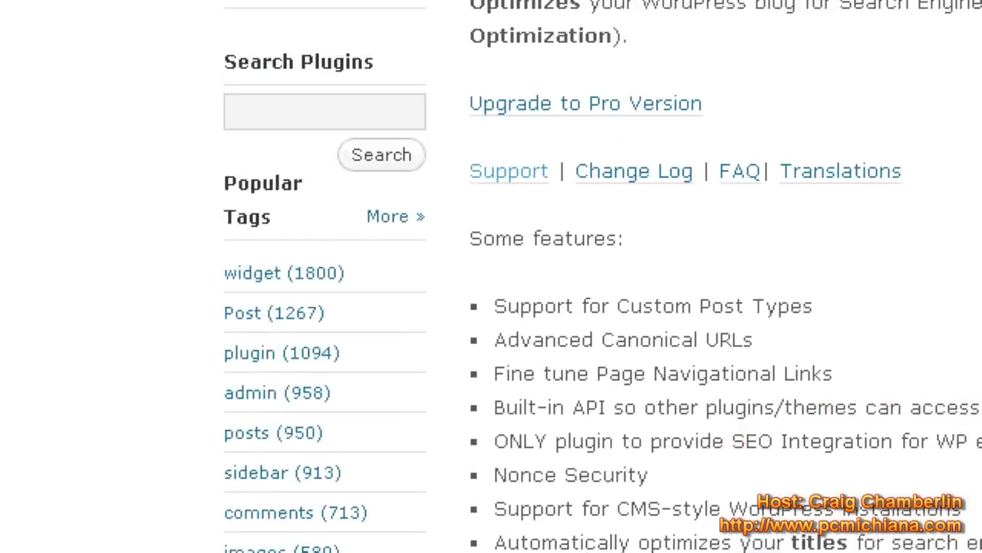
scroll(down, 3)
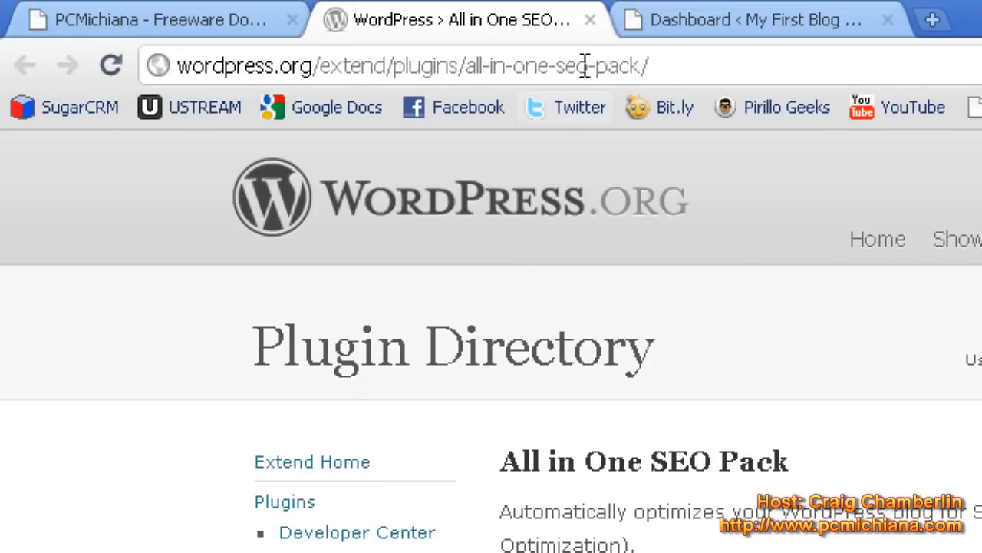
- Switch to the blog's Dashboard and go to Plugins > Add New
click(756, 23)
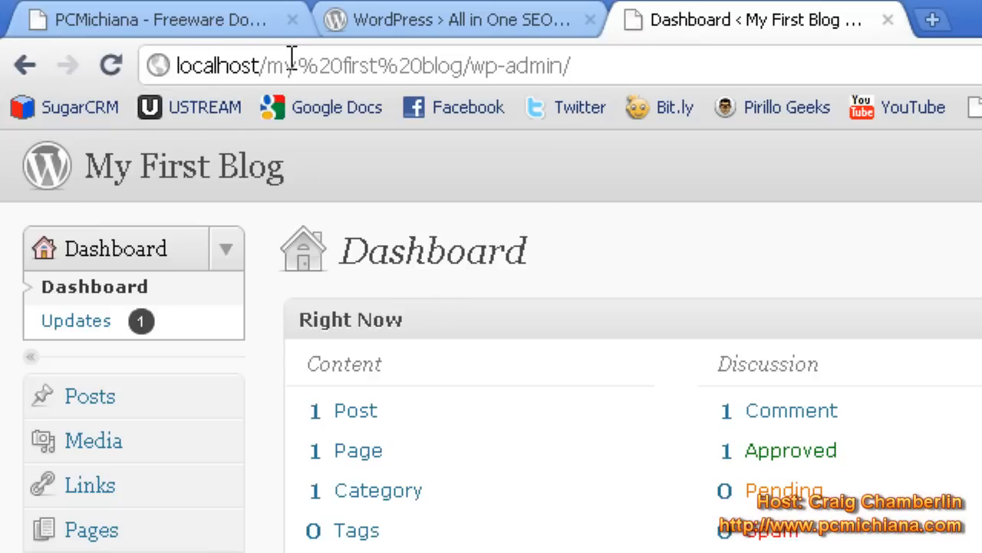
mouse_move(240, 65)
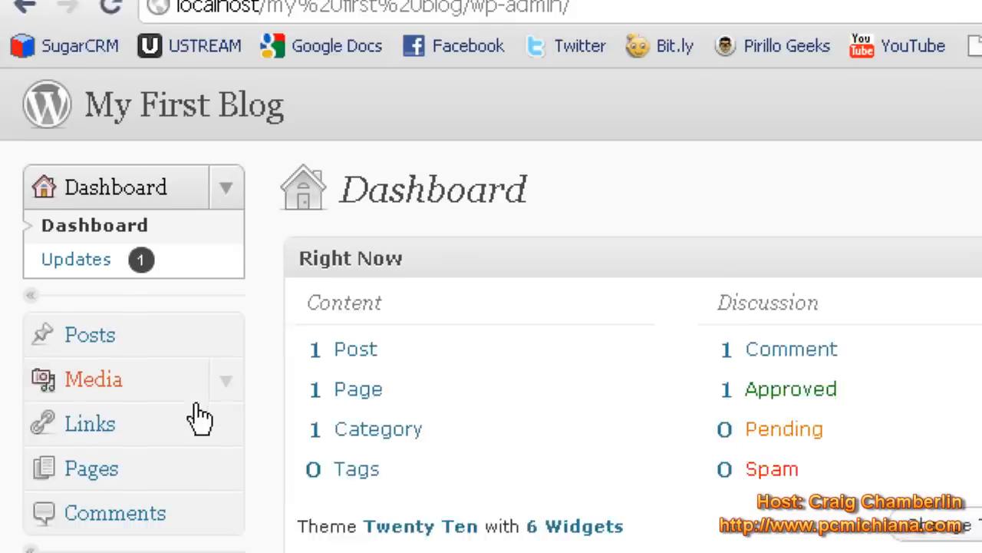
scroll(down, 3)
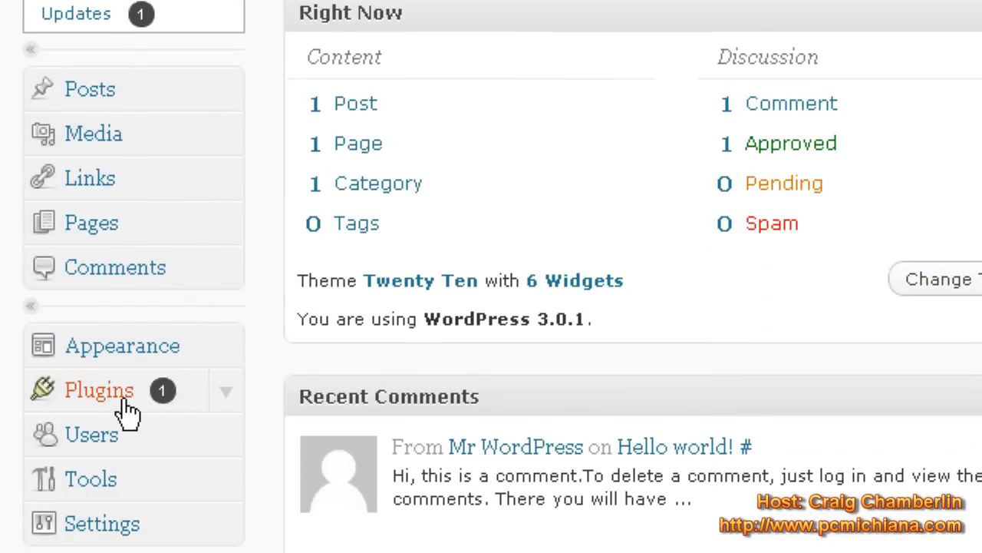
click(100, 390)
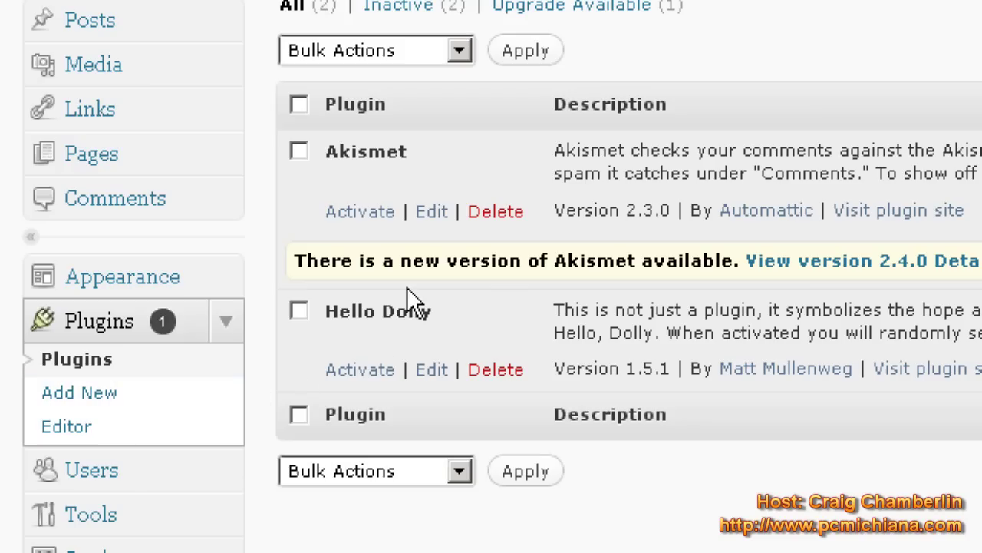
mouse_move(280, 368)
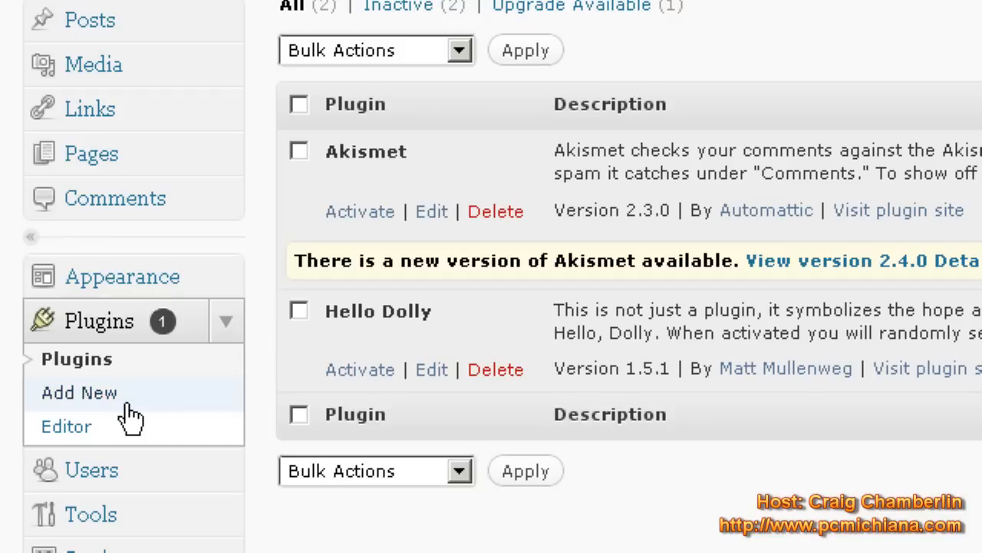
mouse_move(68, 402)
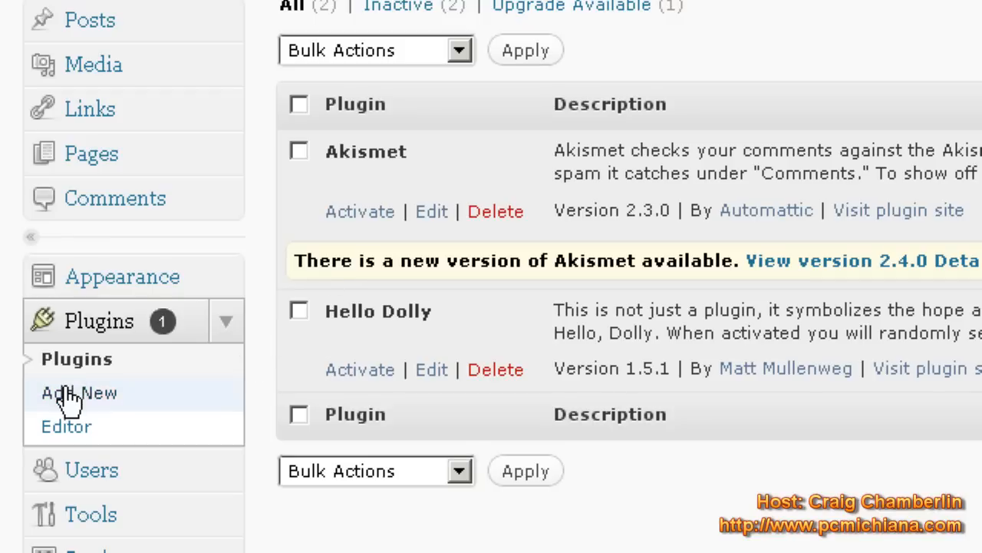
click(79, 393)
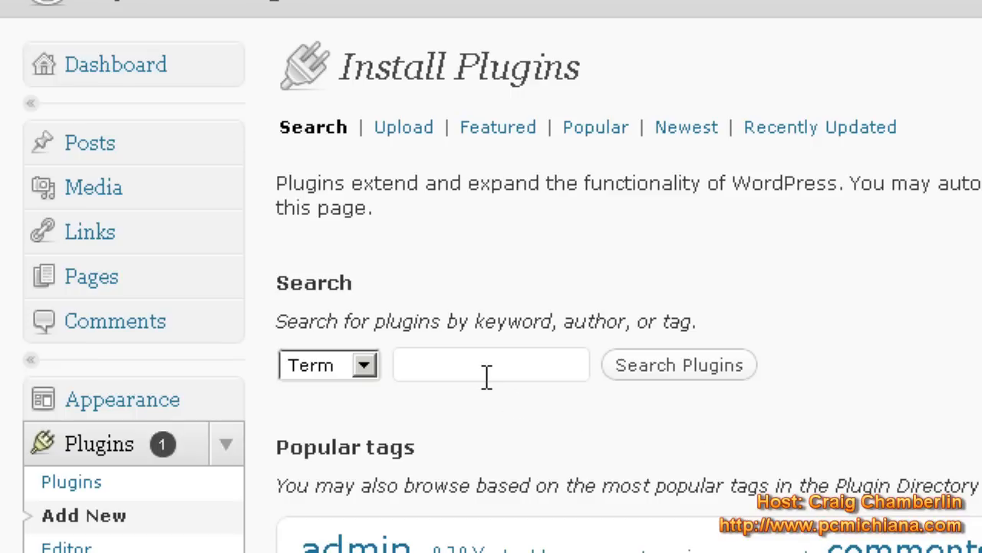
- Upload all-in-one-seo-pack.zip from the Desktop and install it
click(400, 127)
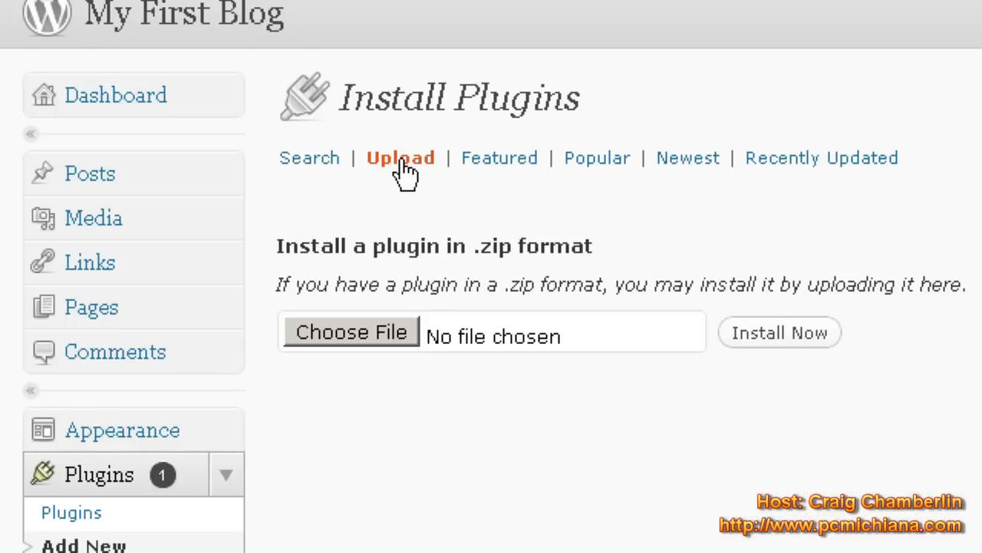
click(350, 331)
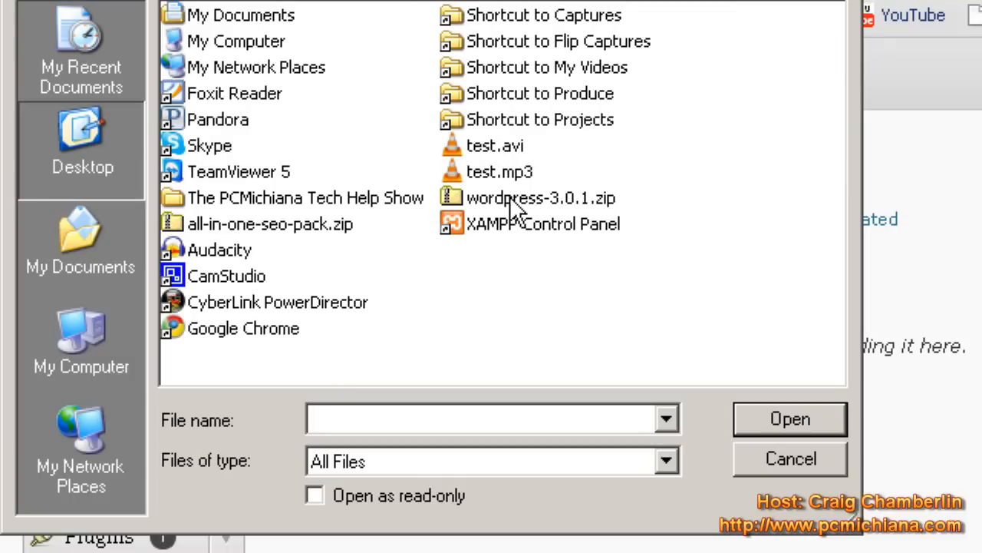
click(529, 198)
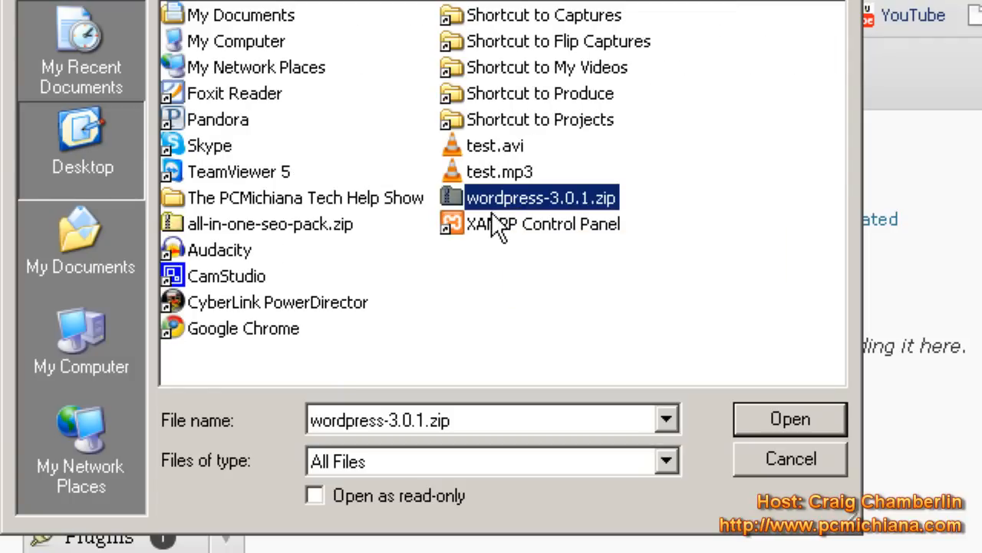
click(268, 223)
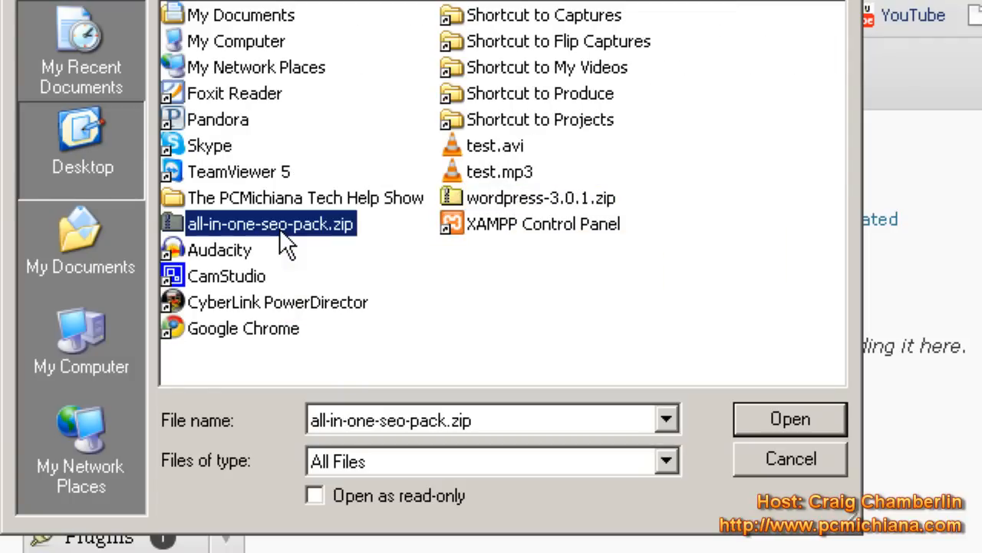
click(790, 418)
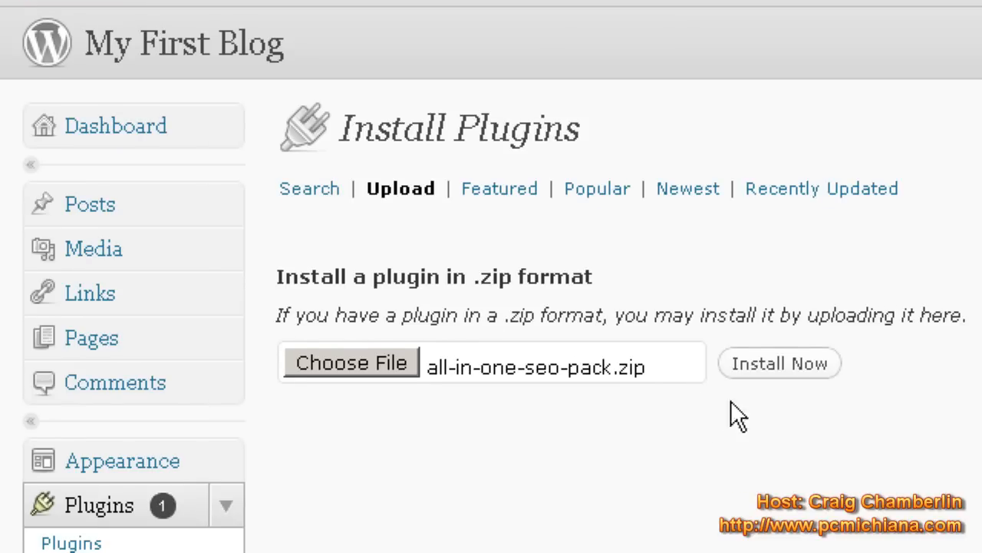
click(780, 363)
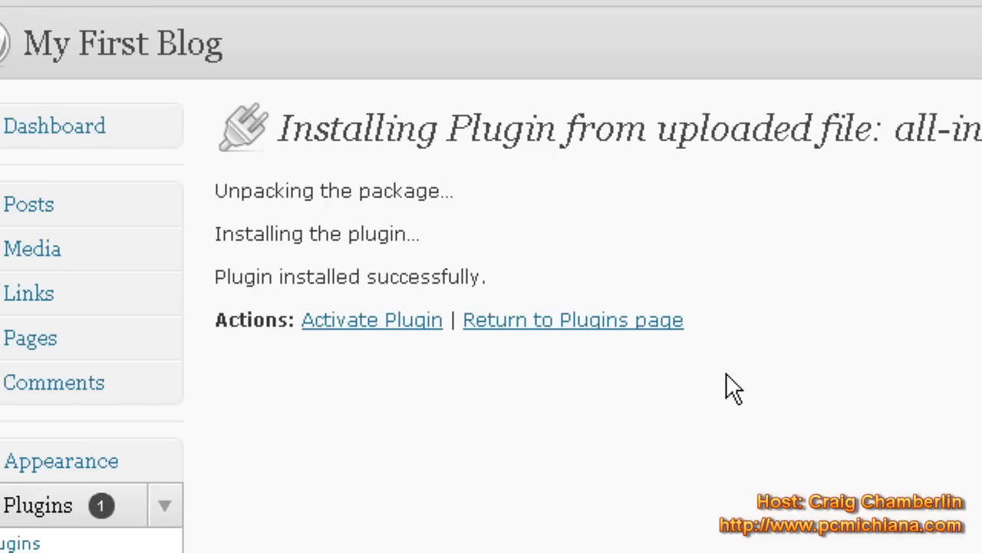
mouse_move(378, 307)
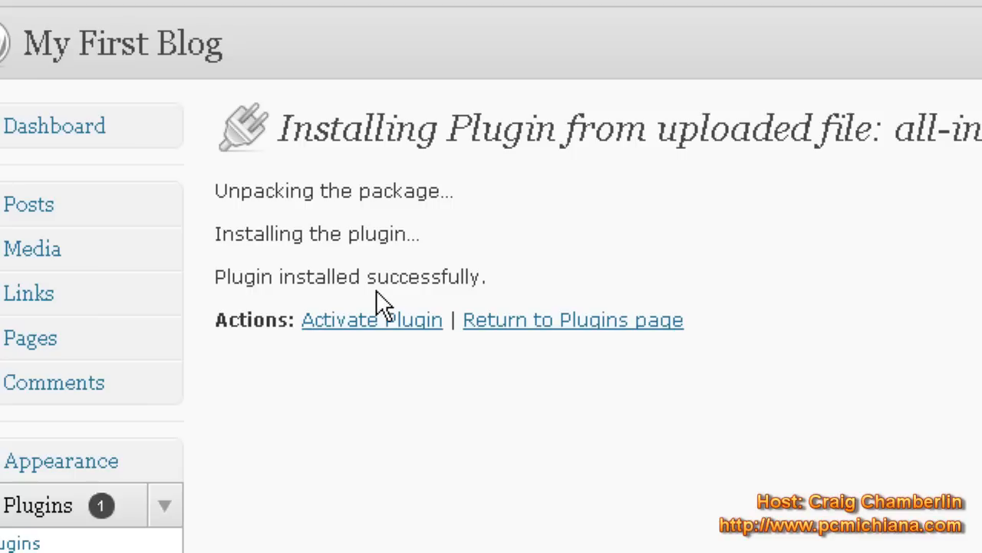
mouse_move(367, 327)
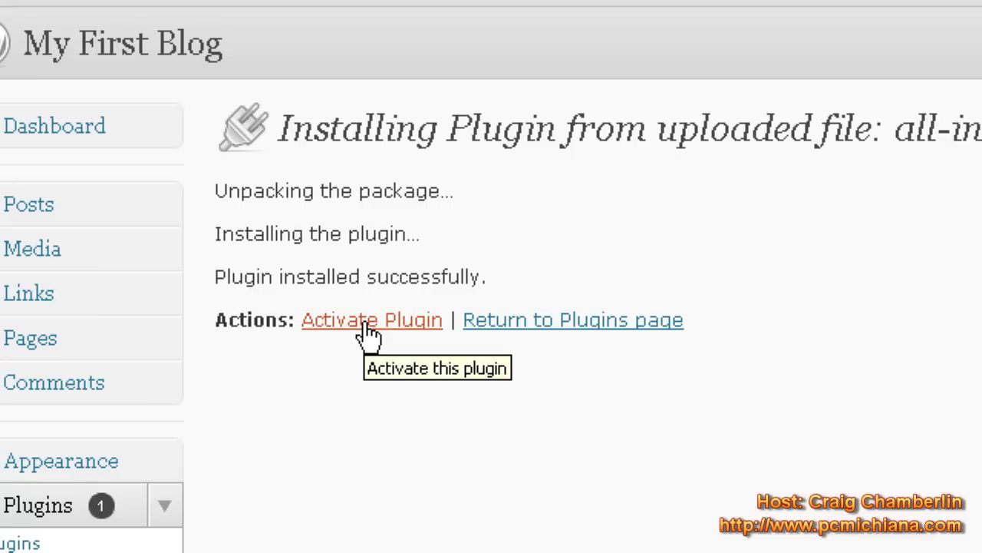
- Activate the All in One SEO Pack plugin and open the Settings menu
click(371, 320)
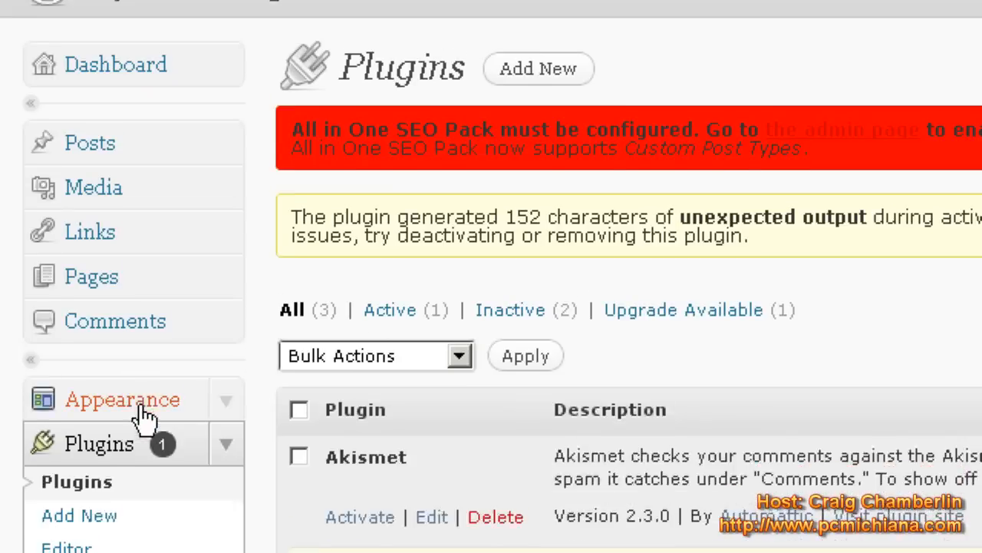
scroll(down, 3)
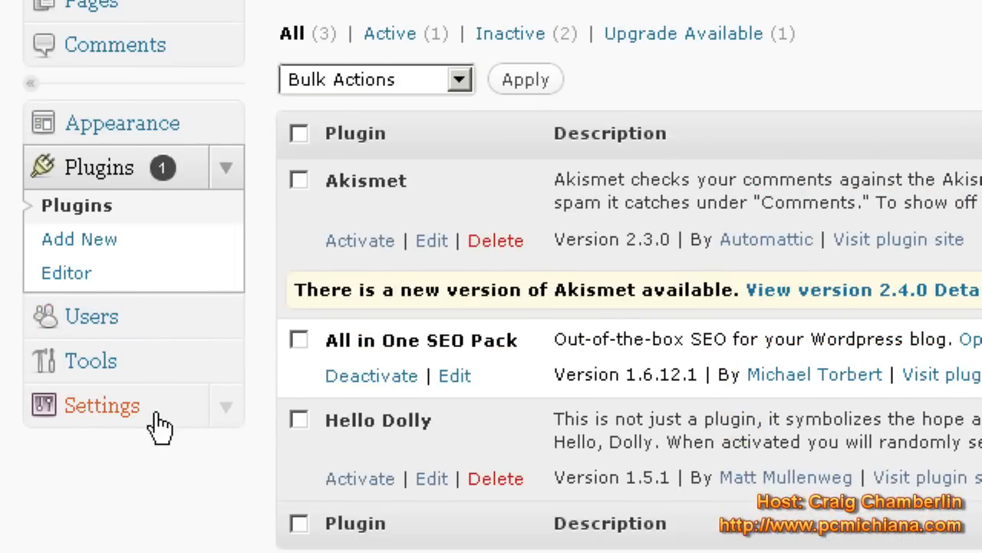
click(102, 404)
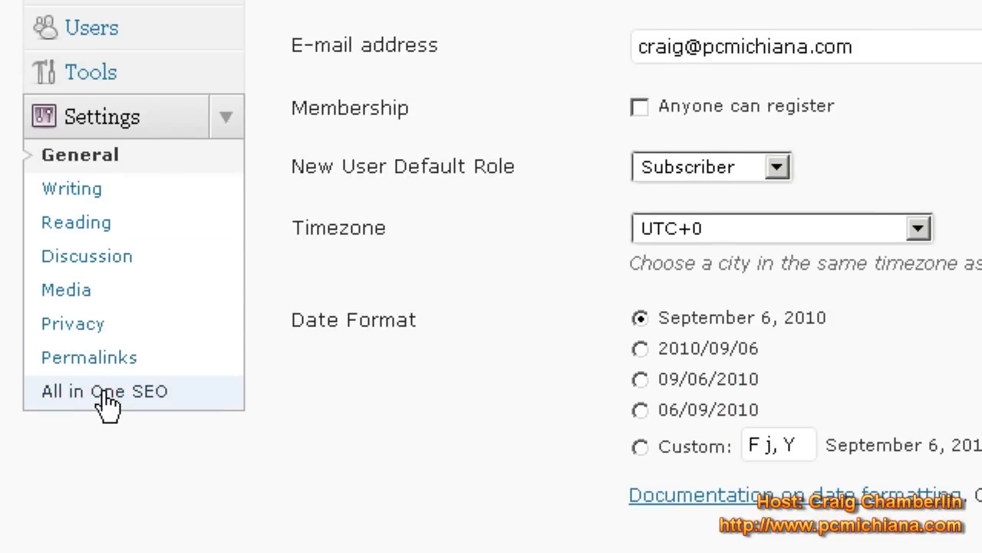
- Open Settings > All in One SEO and scroll through the Plugin Options page
click(105, 391)
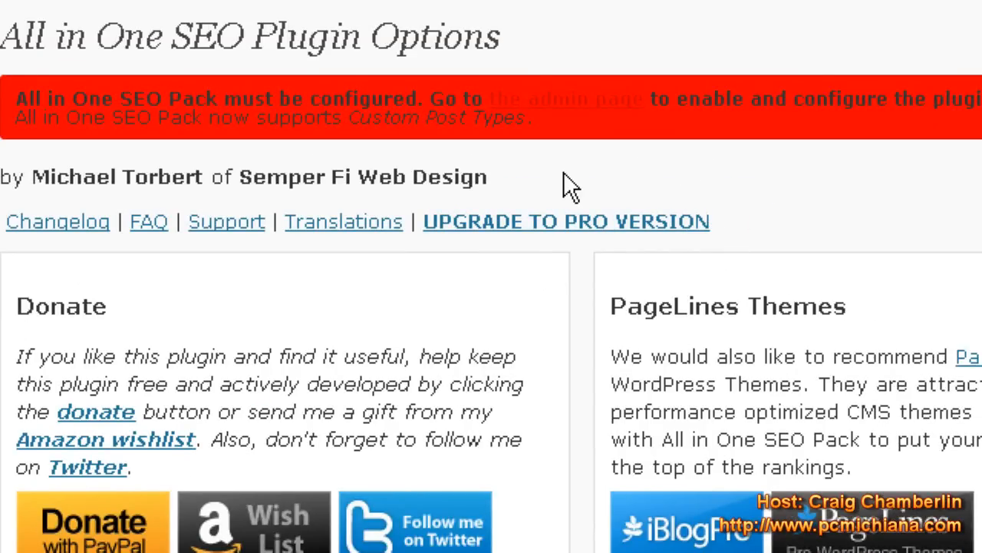
mouse_move(607, 352)
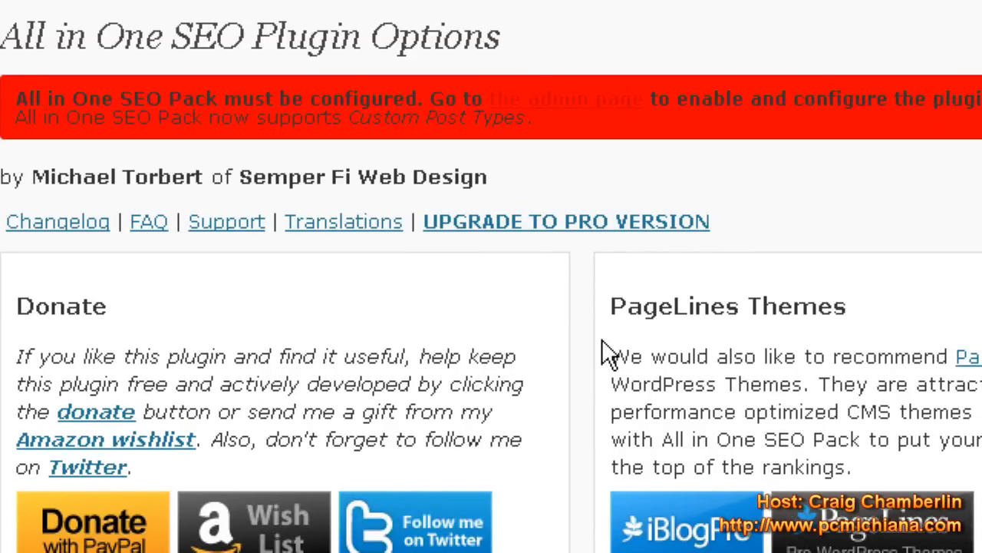
mouse_move(576, 372)
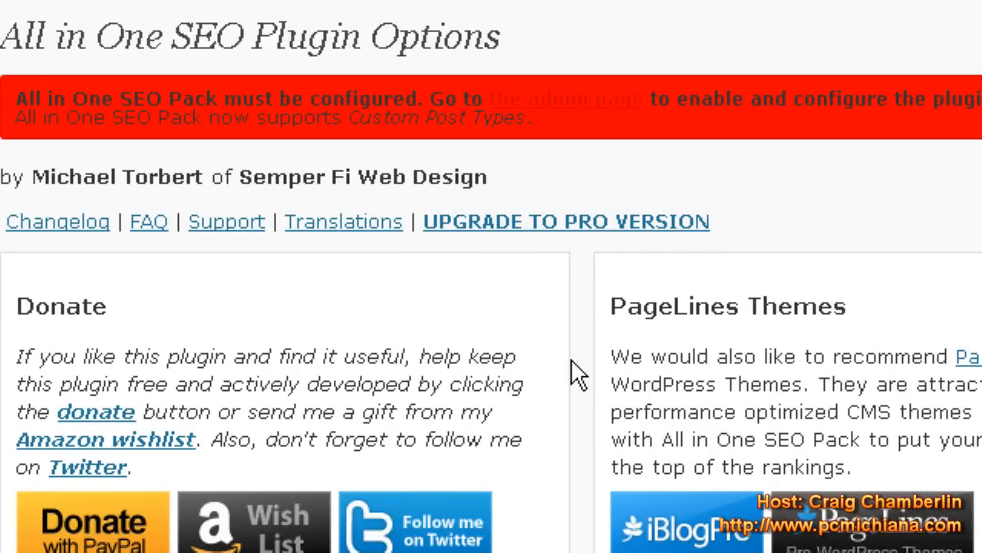
scroll(down, 3)
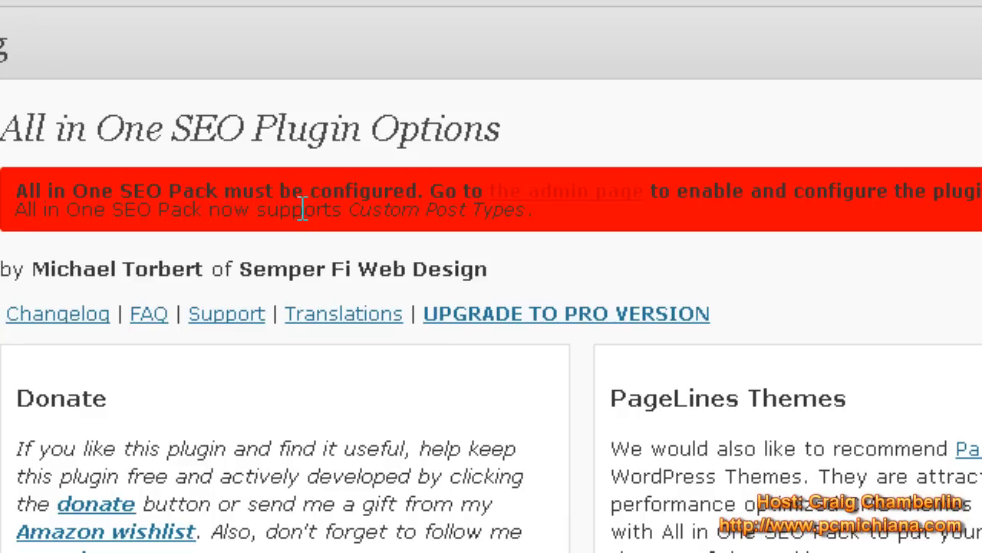
mouse_move(308, 421)
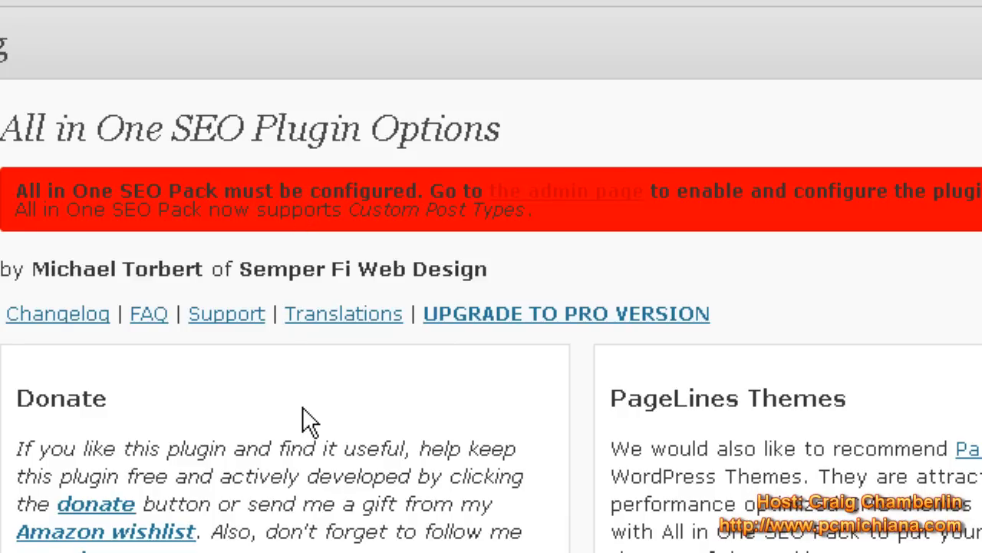
scroll(down, 3)
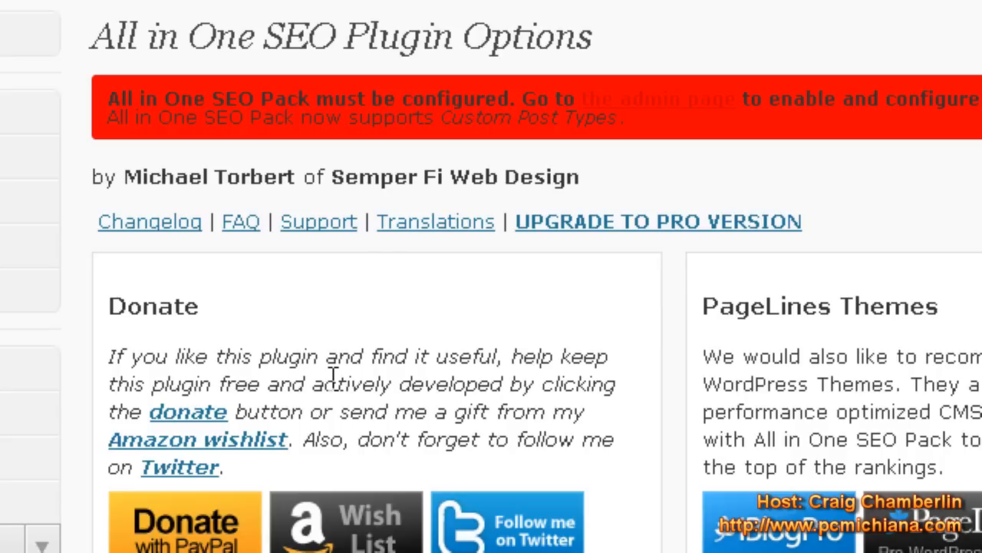
mouse_move(346, 395)
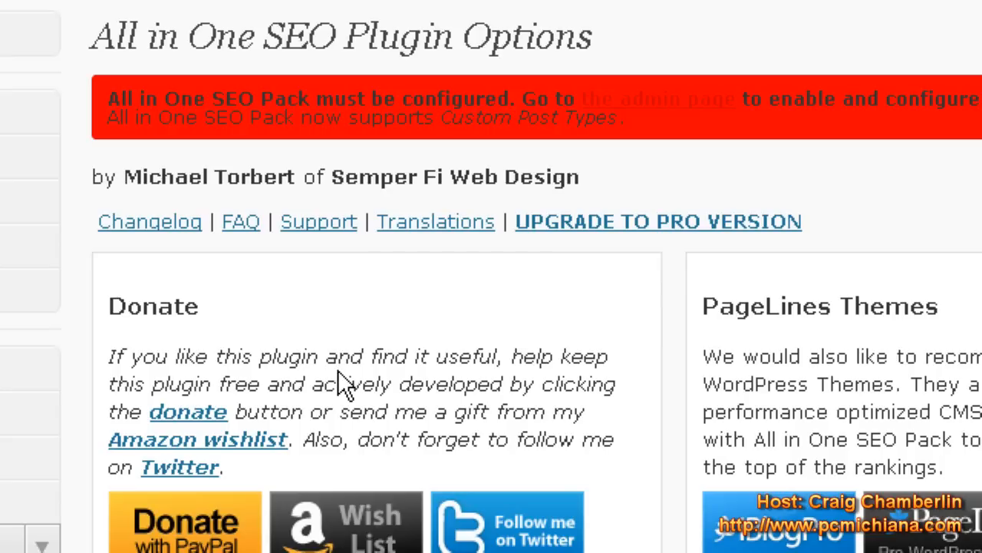
mouse_move(384, 353)
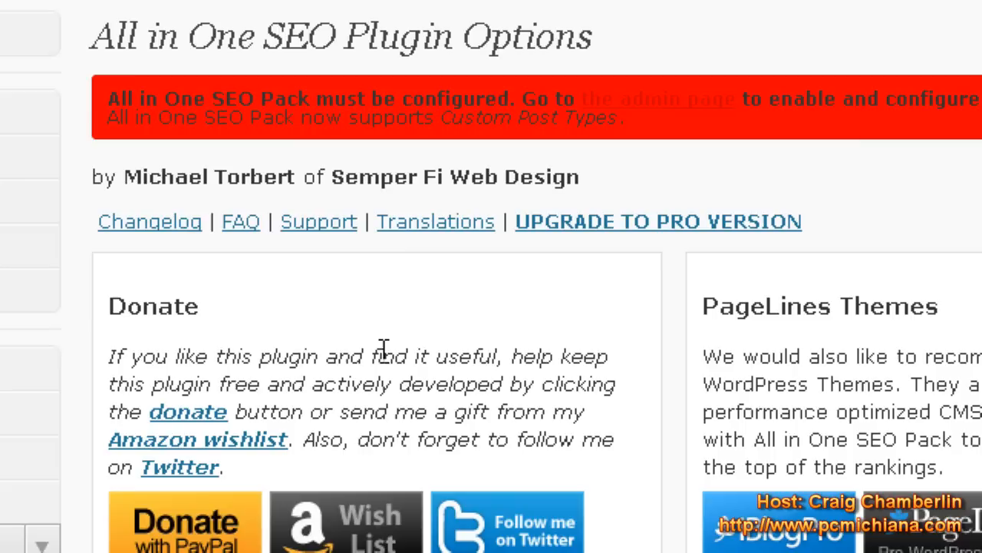
mouse_move(384, 344)
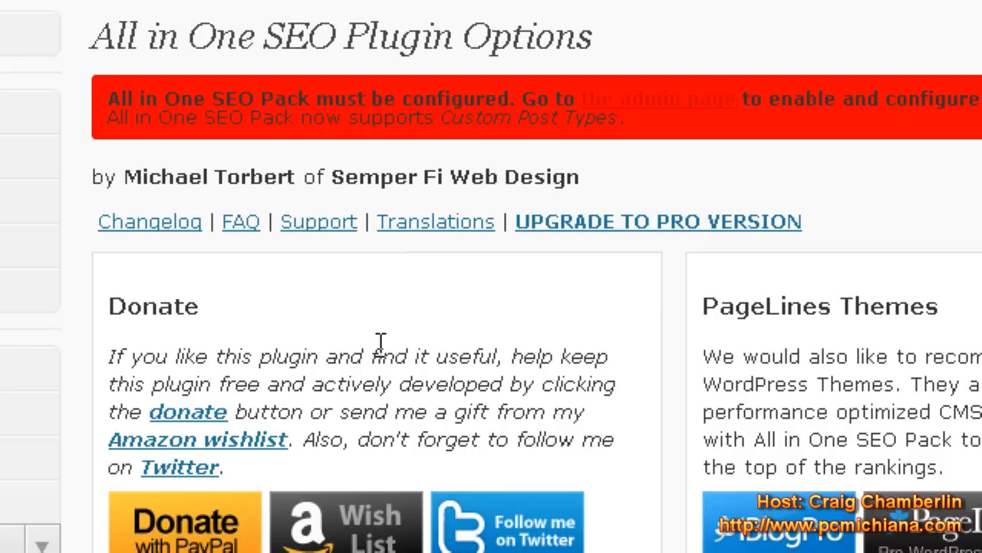
mouse_move(379, 340)
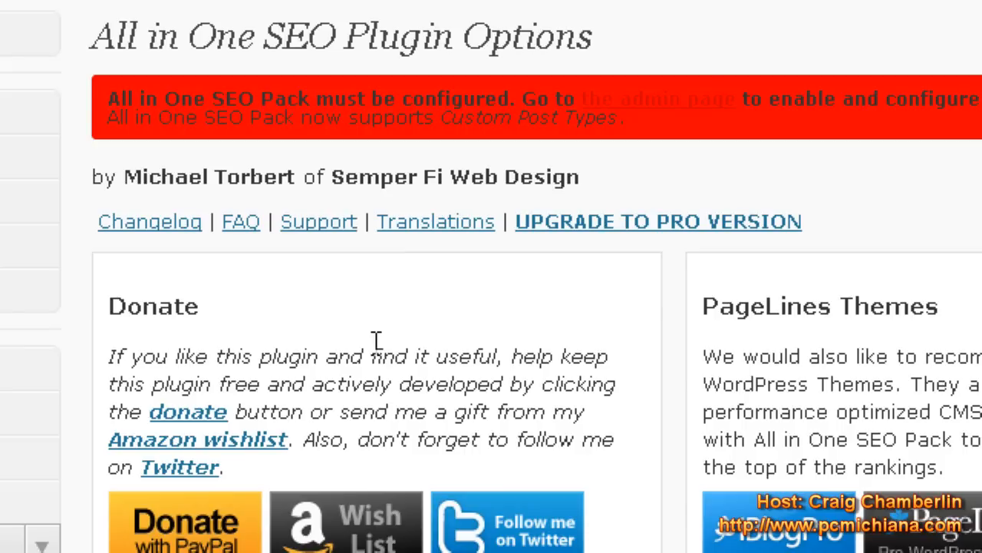
mouse_move(364, 332)
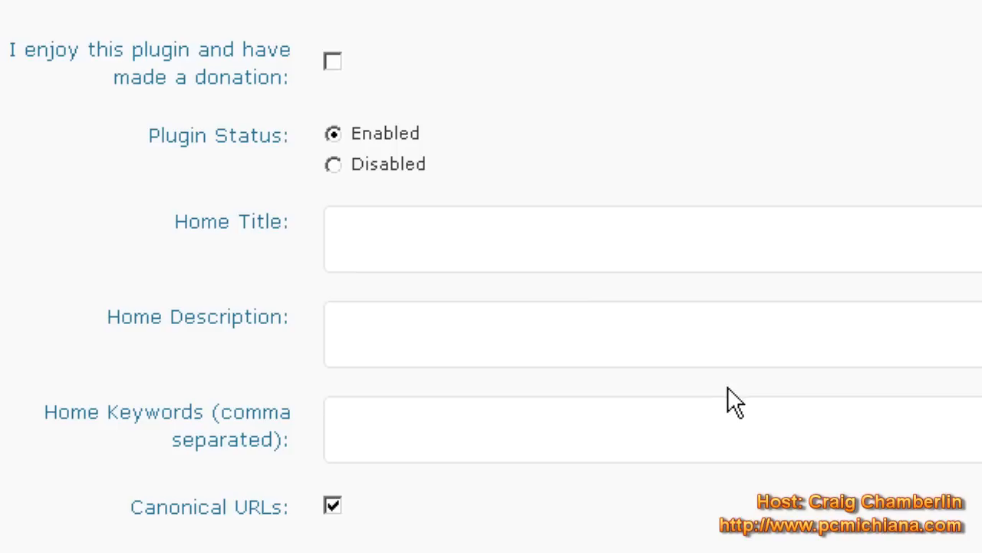
- Enter 'My First Blog' in the Home Title field
click(376, 218)
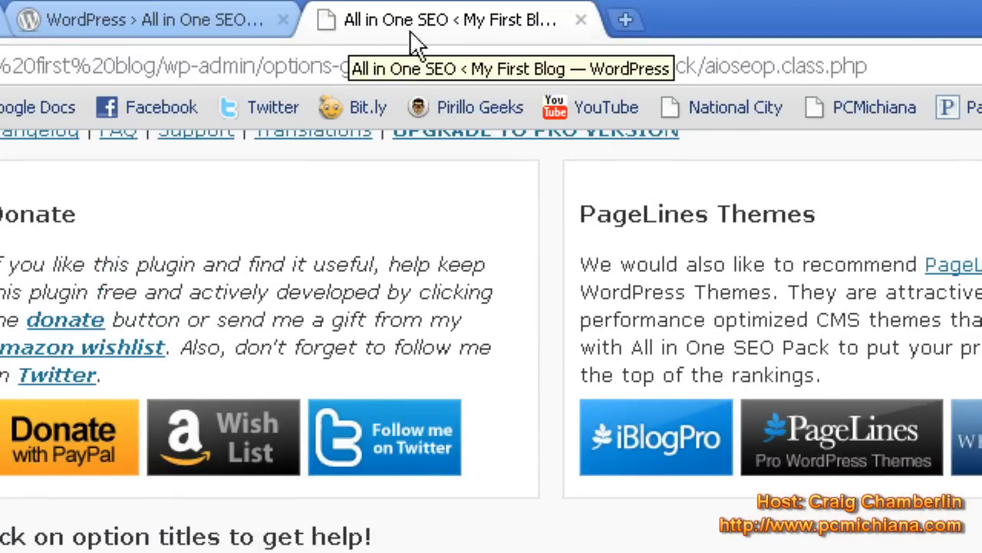
scroll(down, 3)
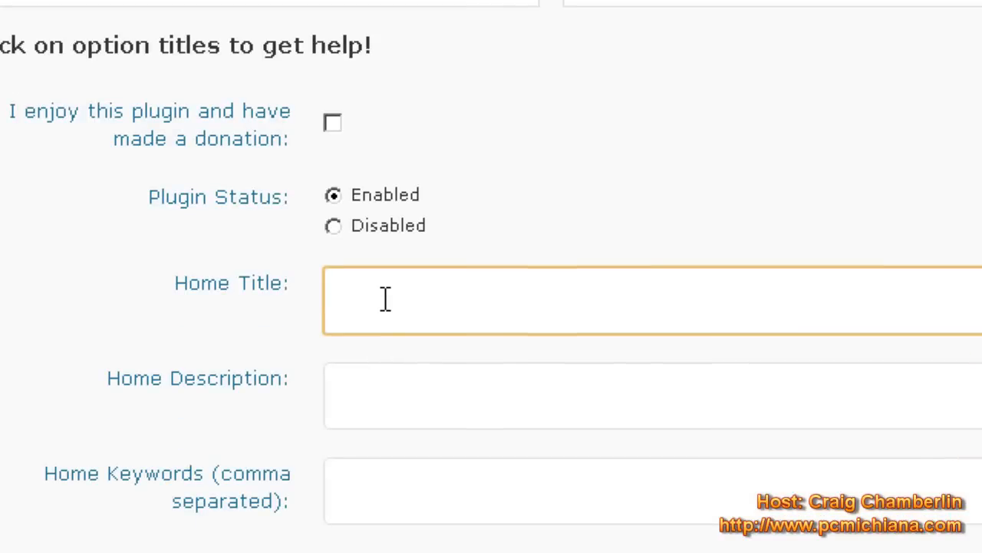
text(My First Blog)
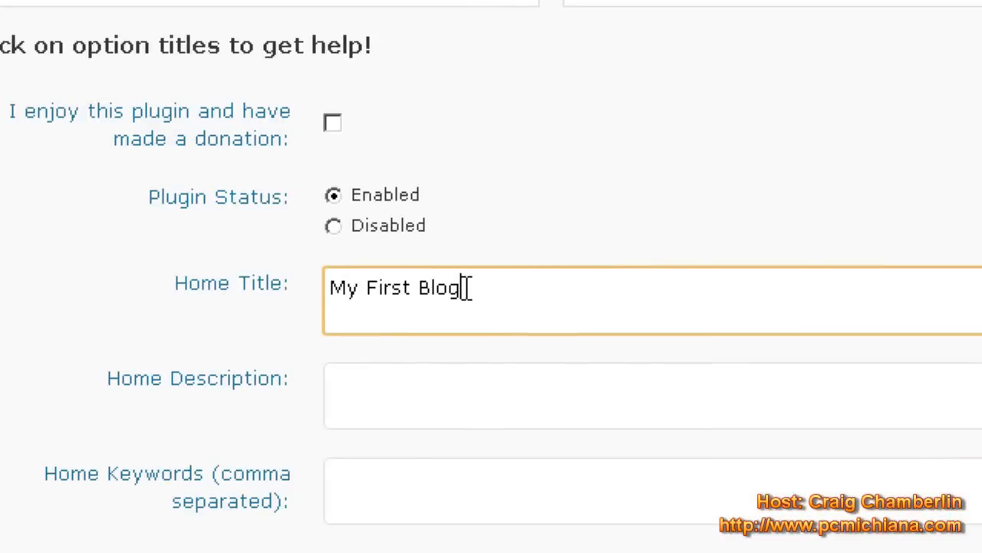
mouse_move(453, 401)
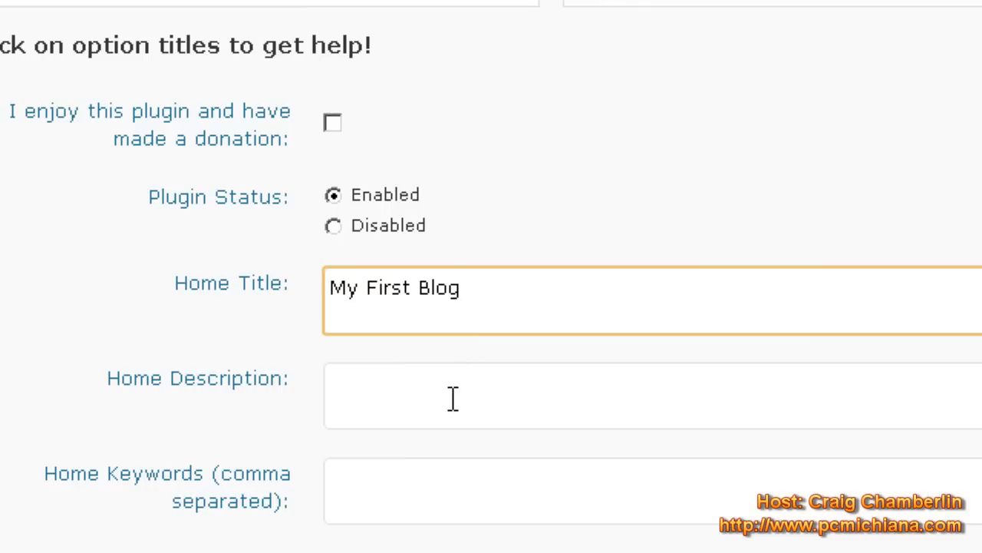
click(453, 400)
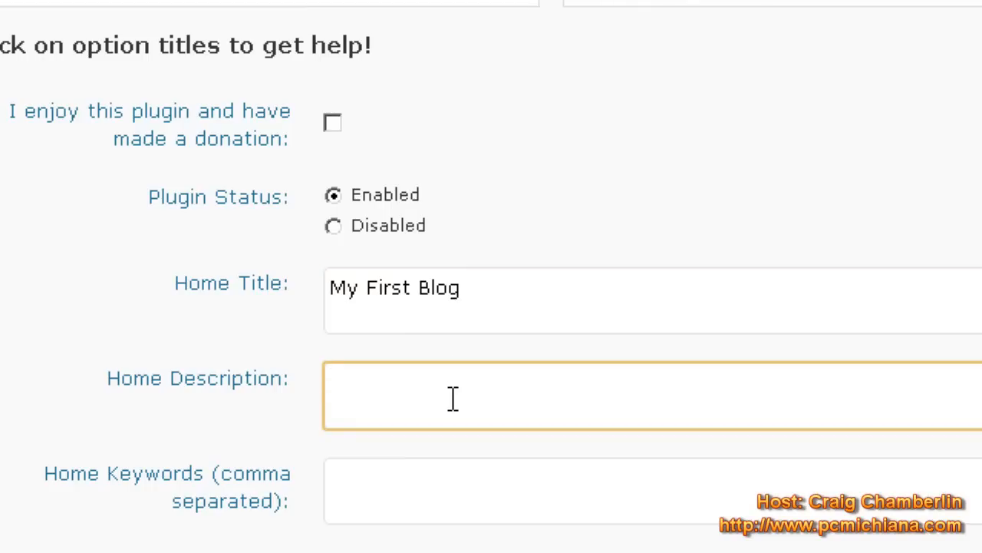
scroll(down, 3)
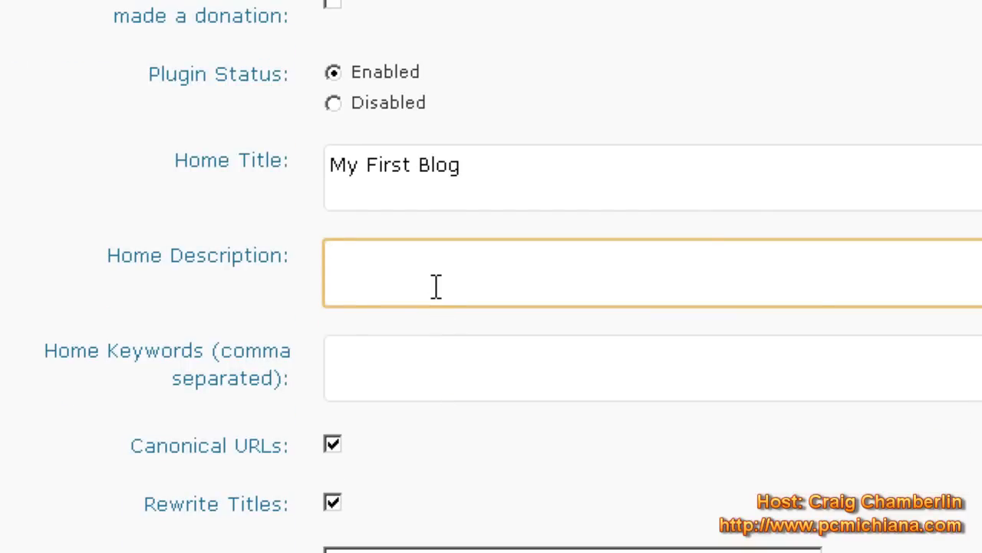
mouse_move(433, 264)
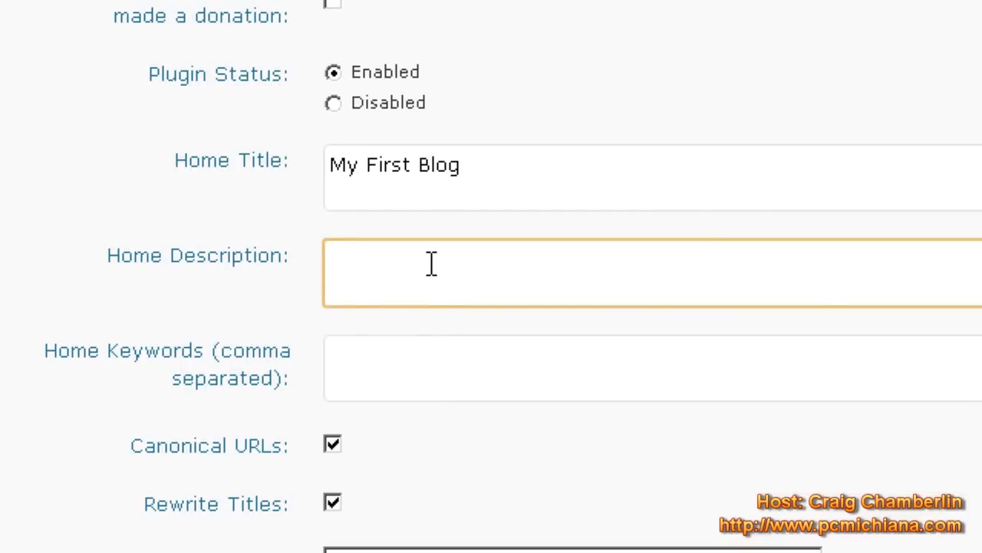
- Type 'This is an example of my first blog.' into Home Description
click(431, 264)
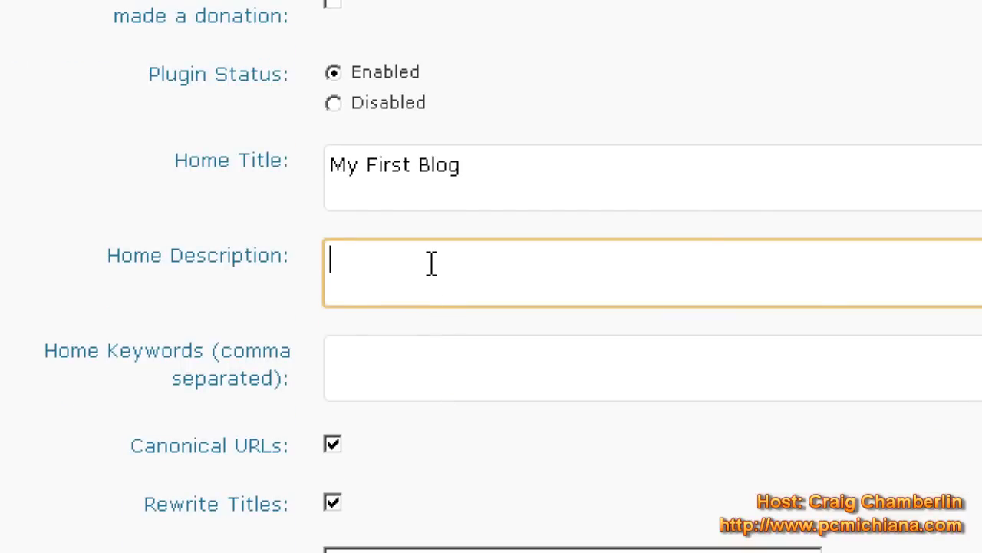
text(This is)
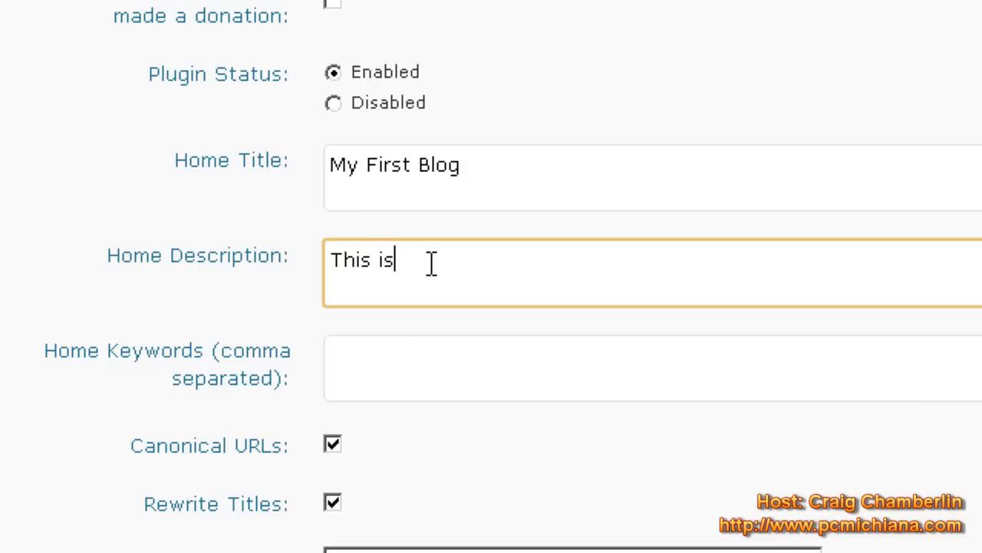
text(an example of my f)
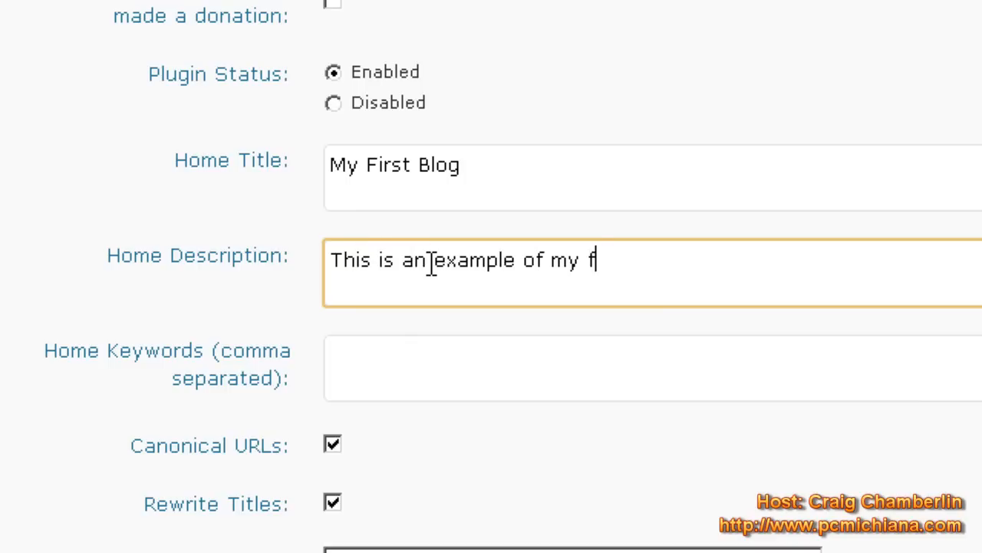
text(irst blog.)
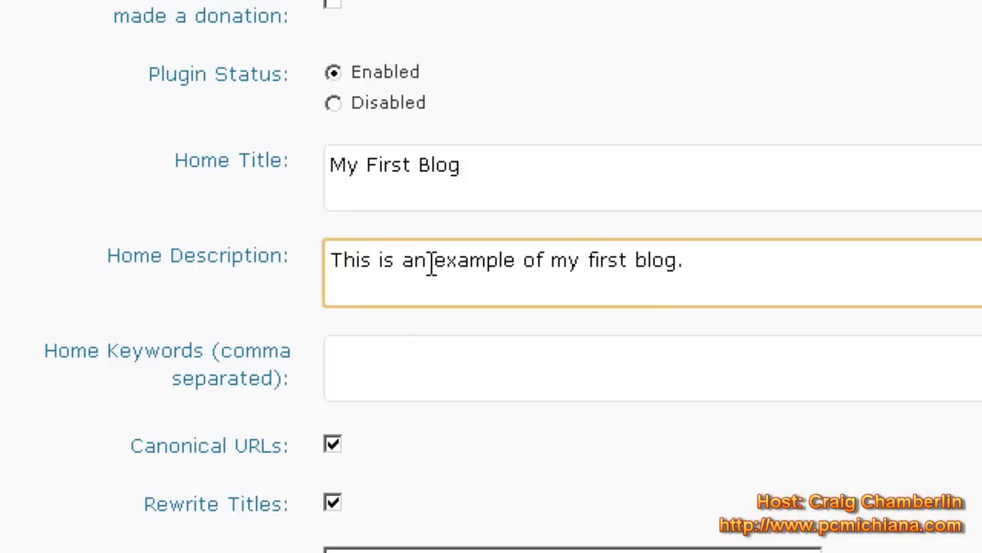
mouse_move(410, 233)
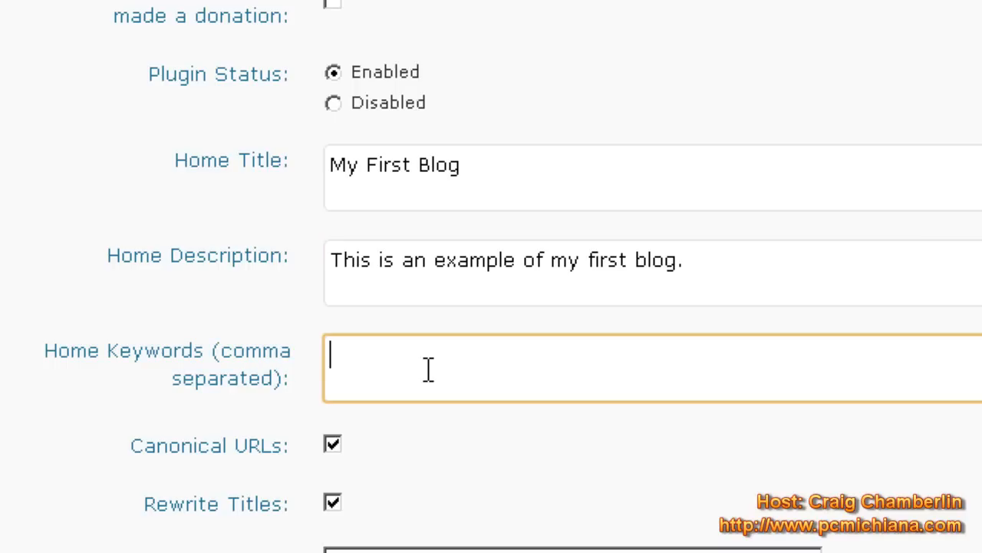
mouse_move(421, 363)
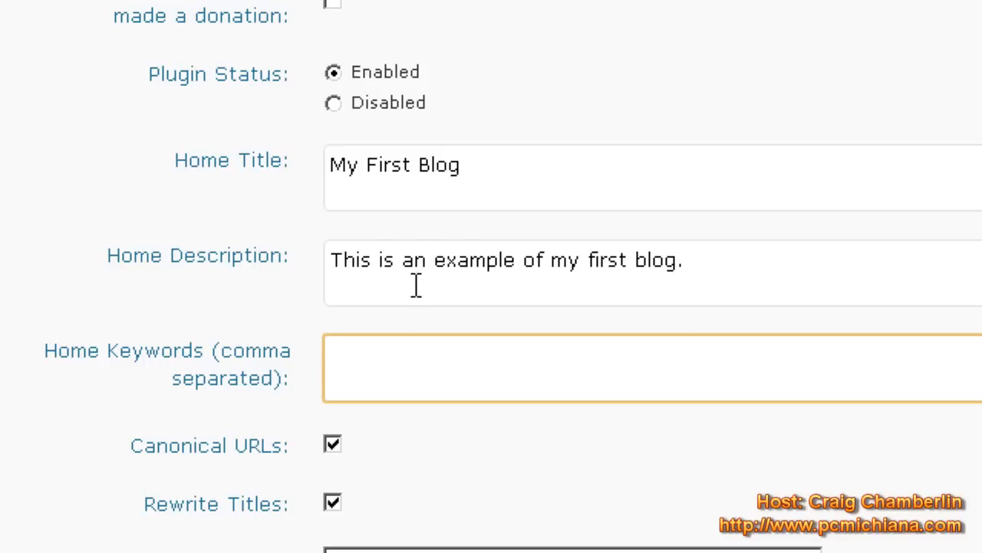
mouse_move(539, 272)
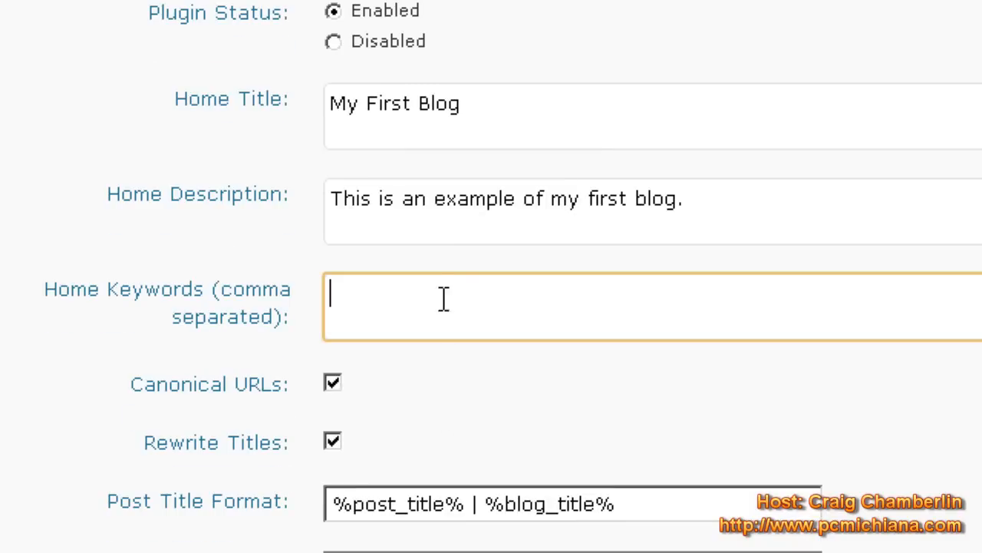
- Type Home Keywords 'example, first blog, technology, tutorial videos', selecting words to correct typos
text(example, first blog,)
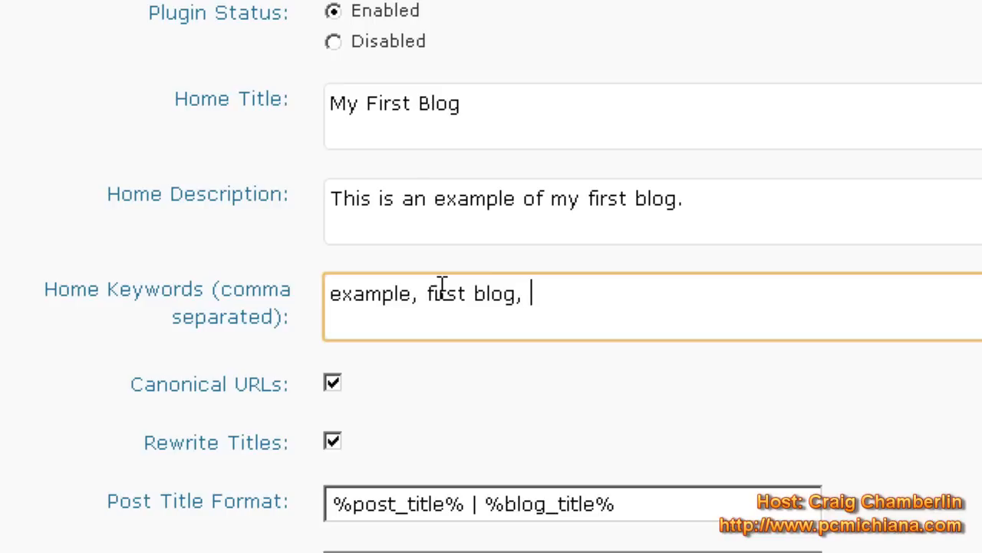
text(technology,)
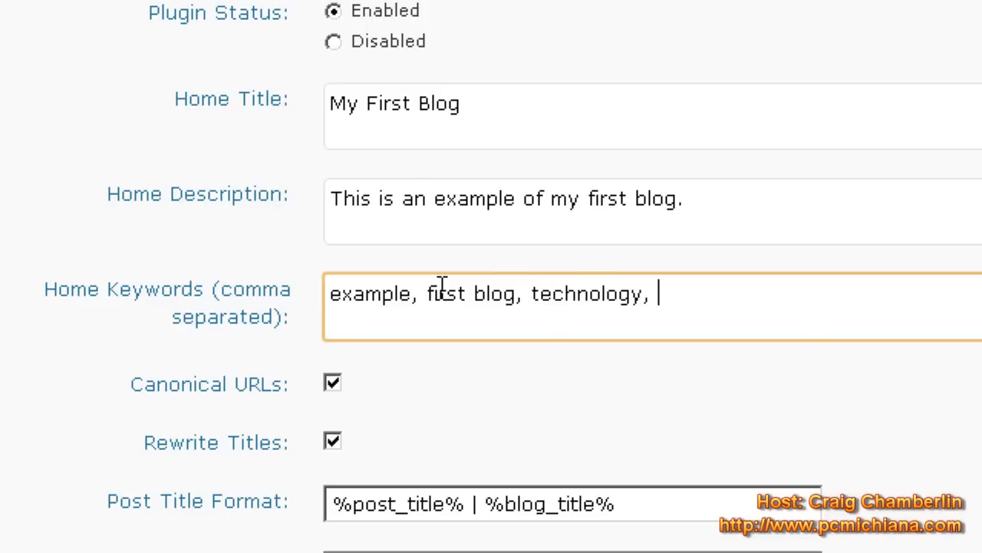
text(tutorial vidd)
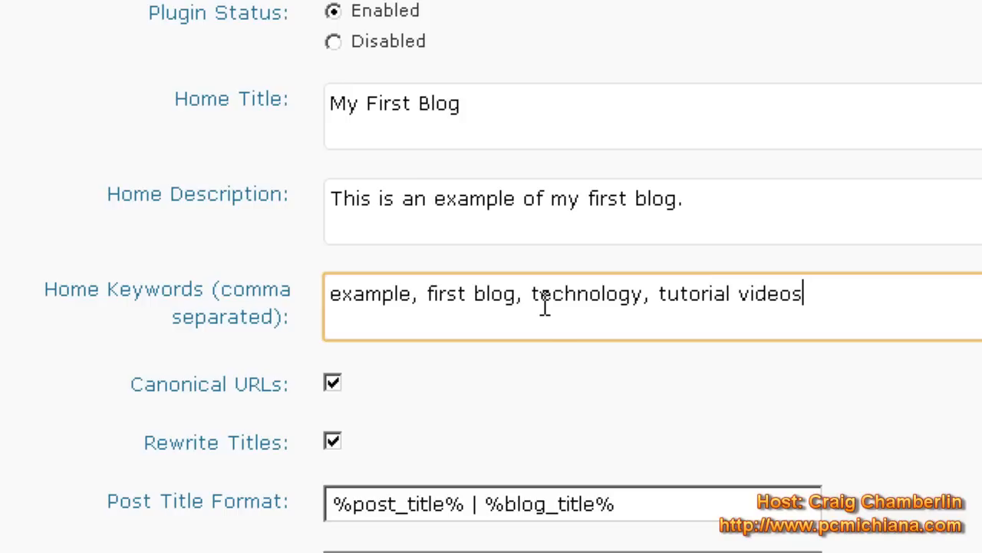
mouse_move(487, 310)
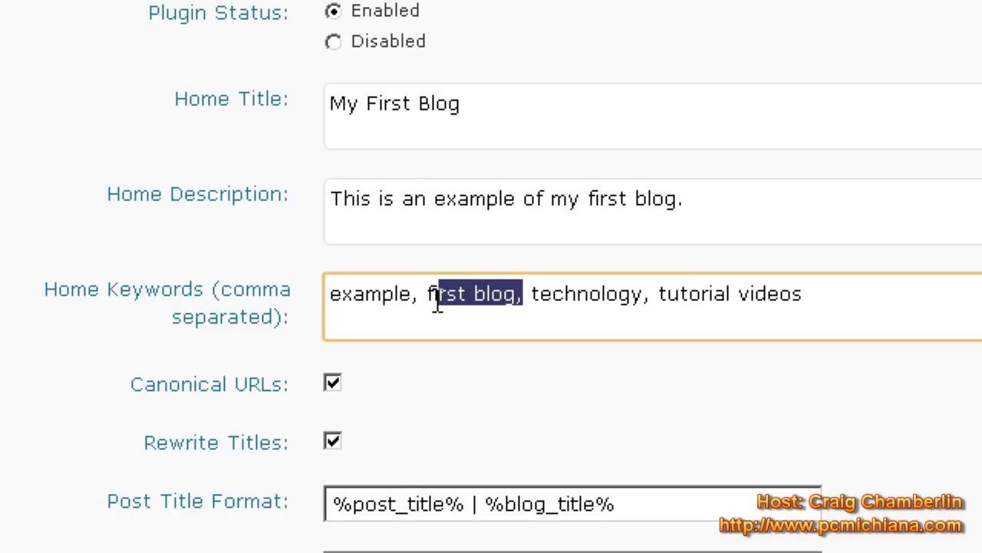
double_click(585, 295)
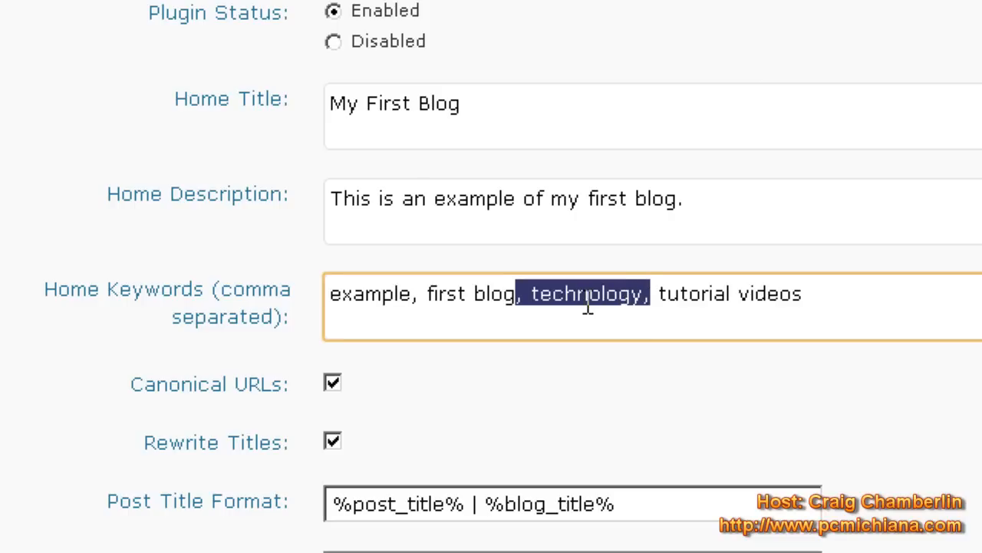
double_click(444, 294)
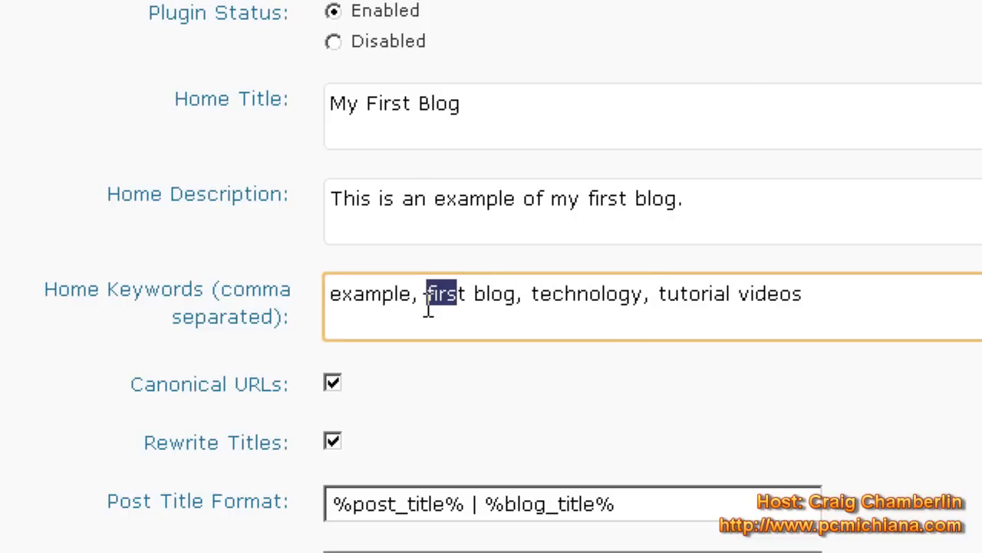
mouse_move(415, 294)
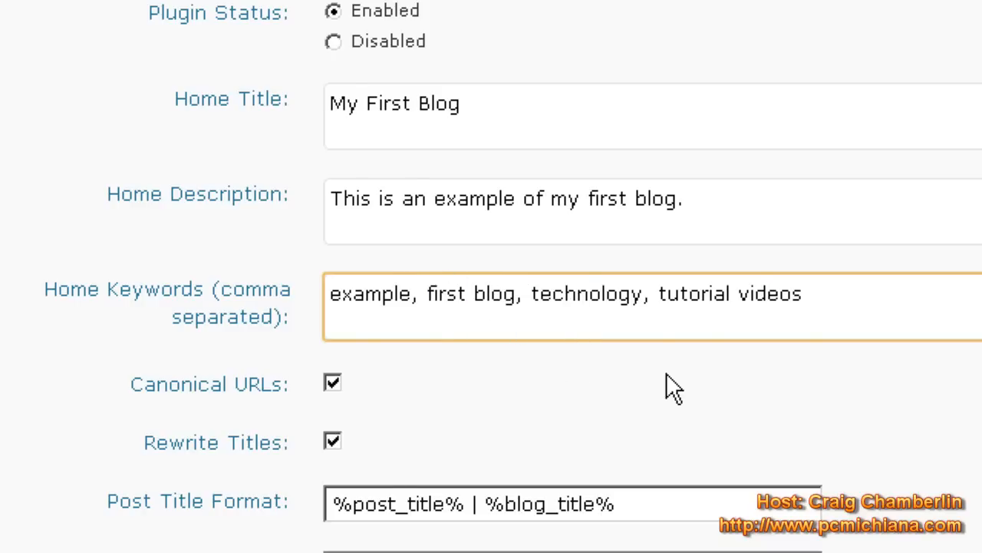
- Scroll through the Post/Page Title Format options to review their defaults
scroll(down, 3)
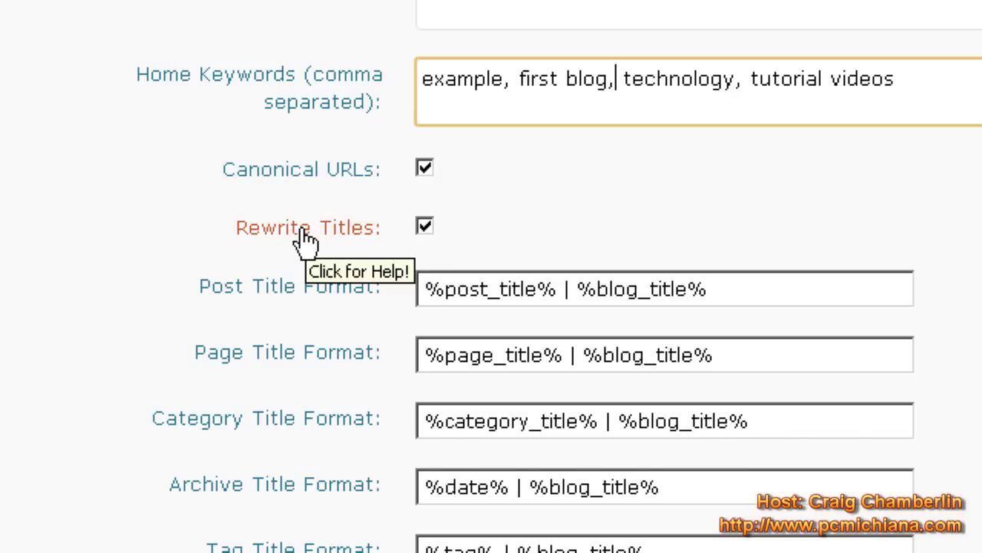
scroll(down, 3)
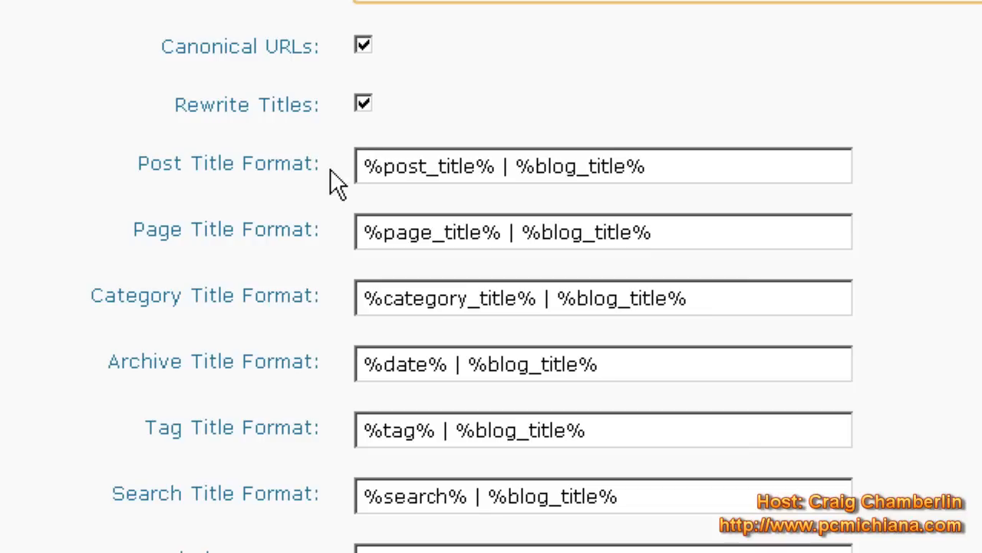
mouse_move(322, 184)
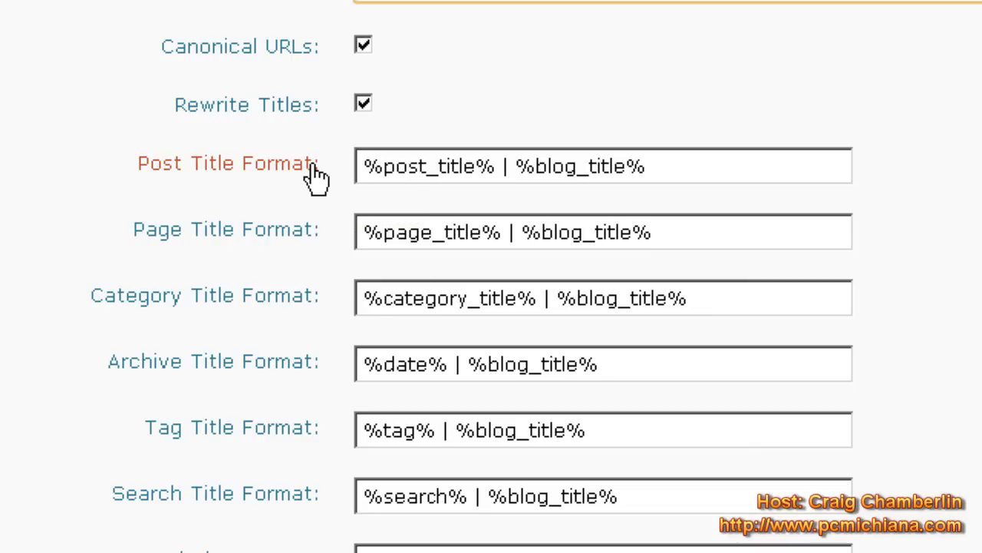
mouse_move(440, 230)
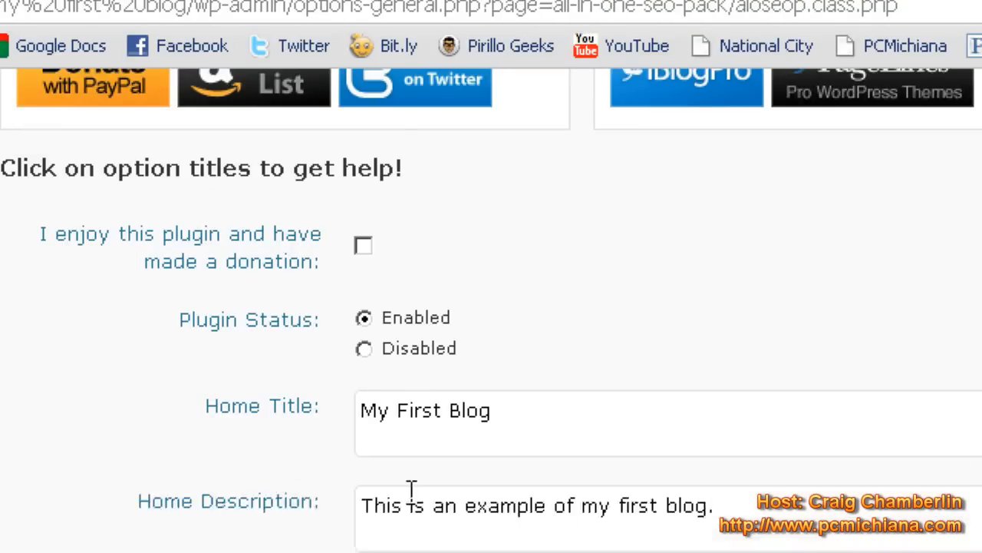
scroll(down, 3)
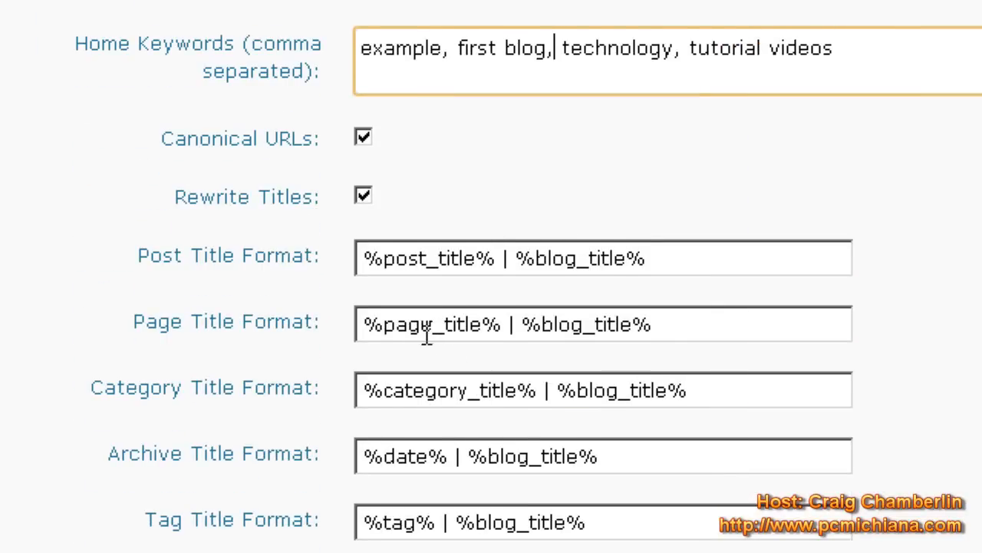
mouse_move(427, 303)
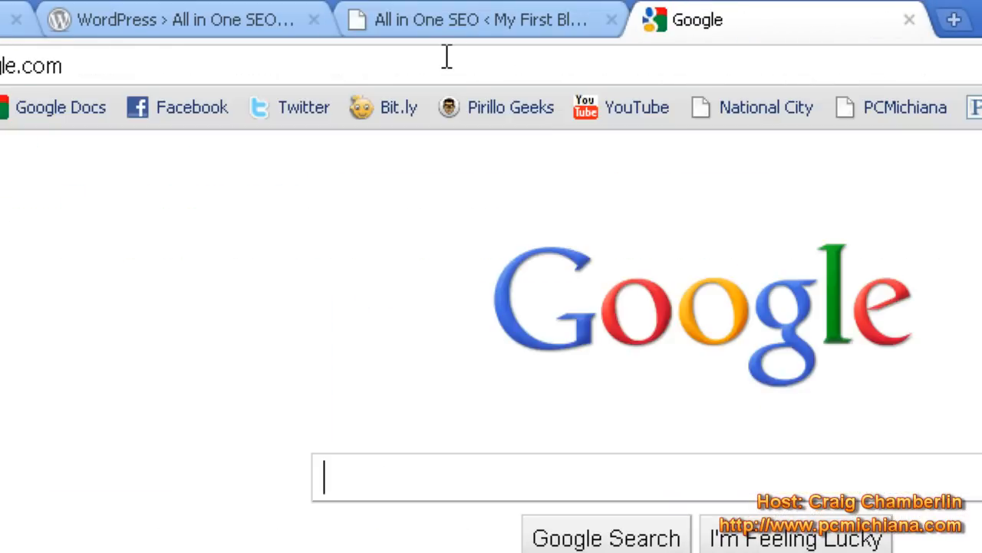
- Search Google for 'pcmichiana' to see how result titles appear
text(pcmichiana)
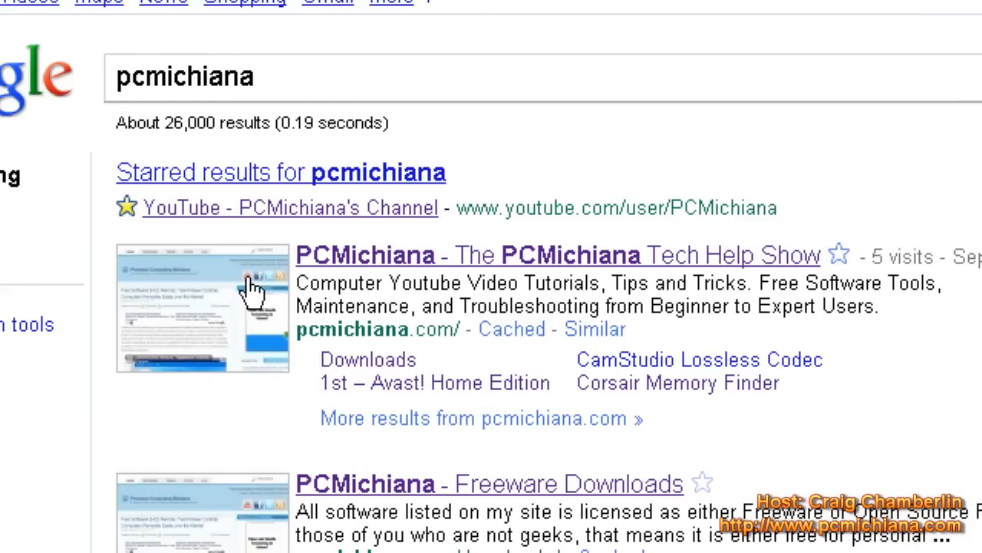
mouse_move(627, 292)
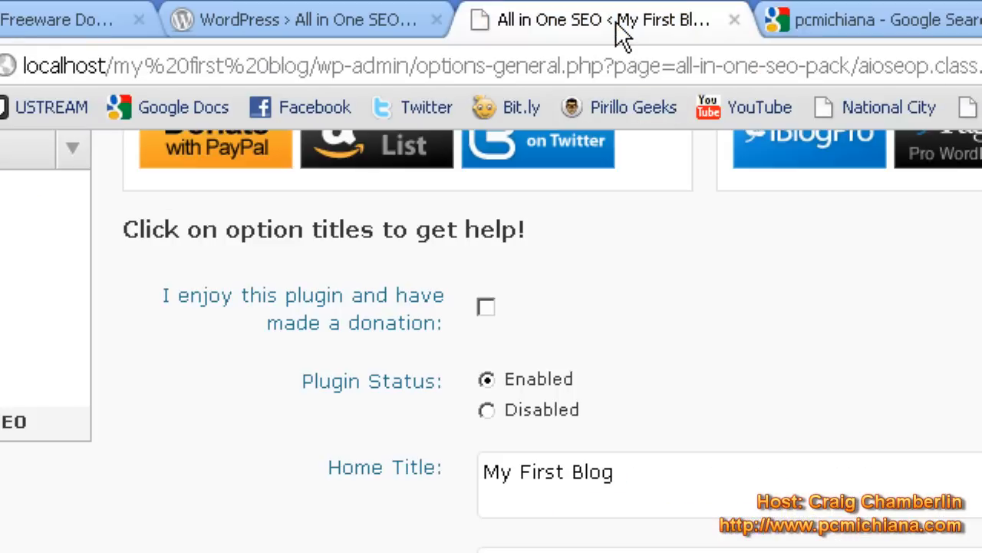
scroll(down, 3)
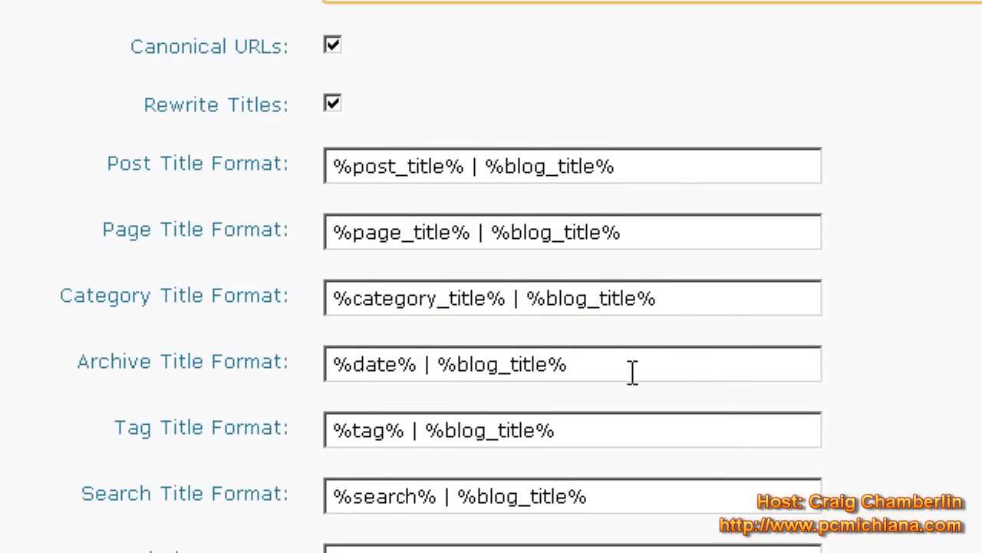
mouse_move(264, 177)
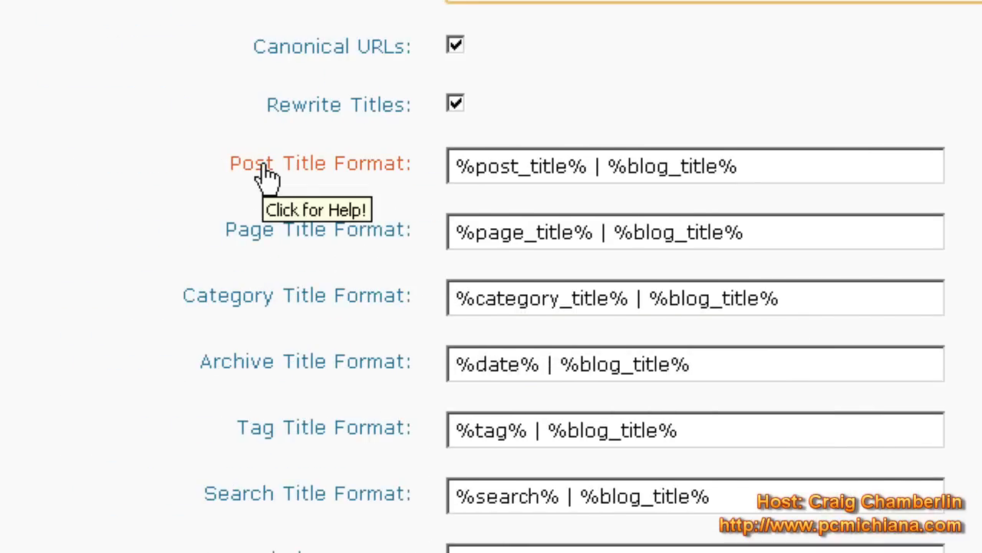
mouse_move(403, 249)
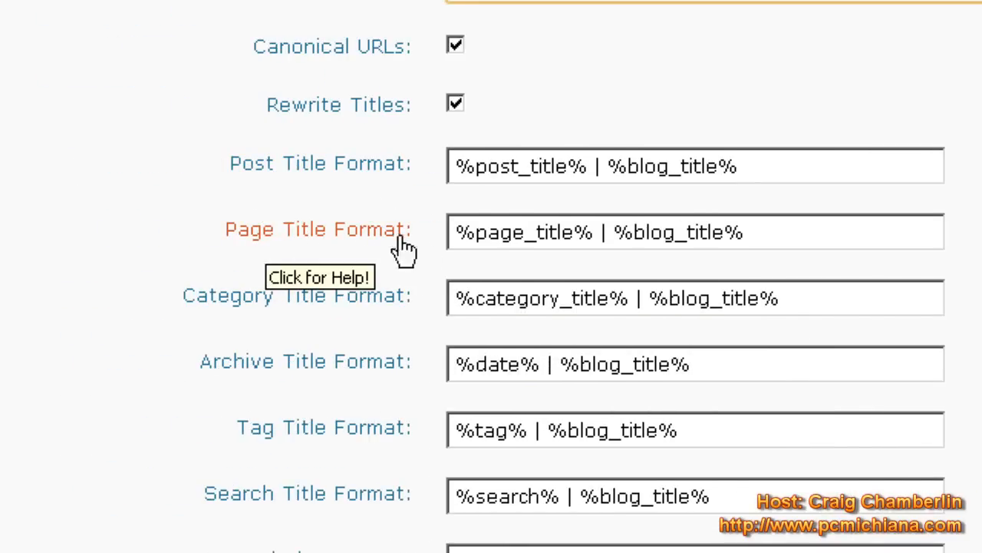
double_click(526, 232)
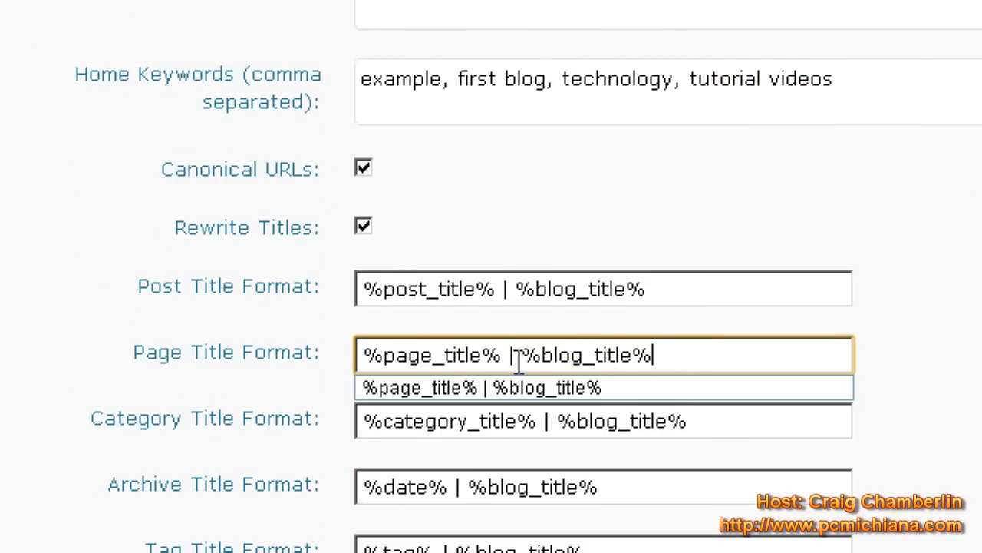
- Delete ' | %blog_title%' from Page and Post Title Formats, leaving %page_title% and %post_title%
drag(510, 355, 672, 355)
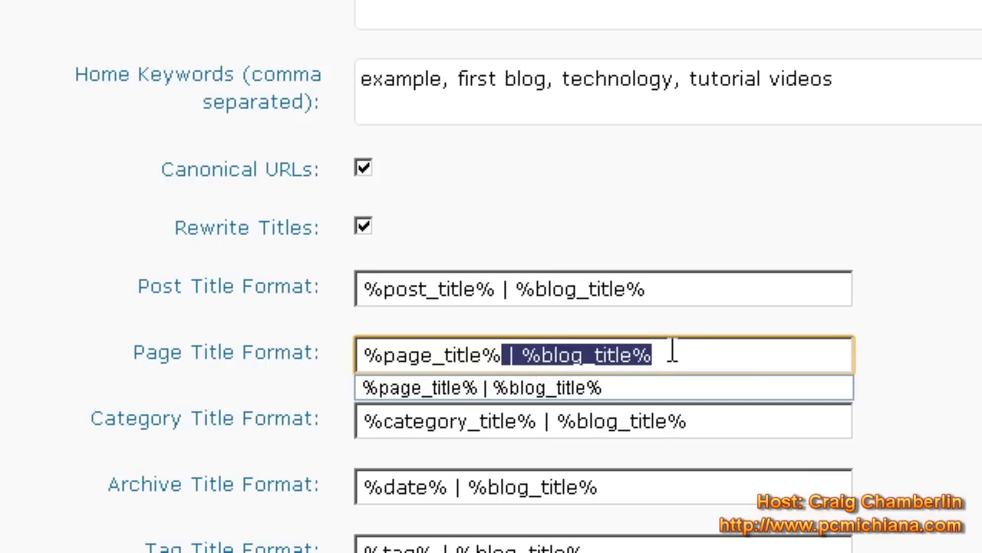
key(Delete)
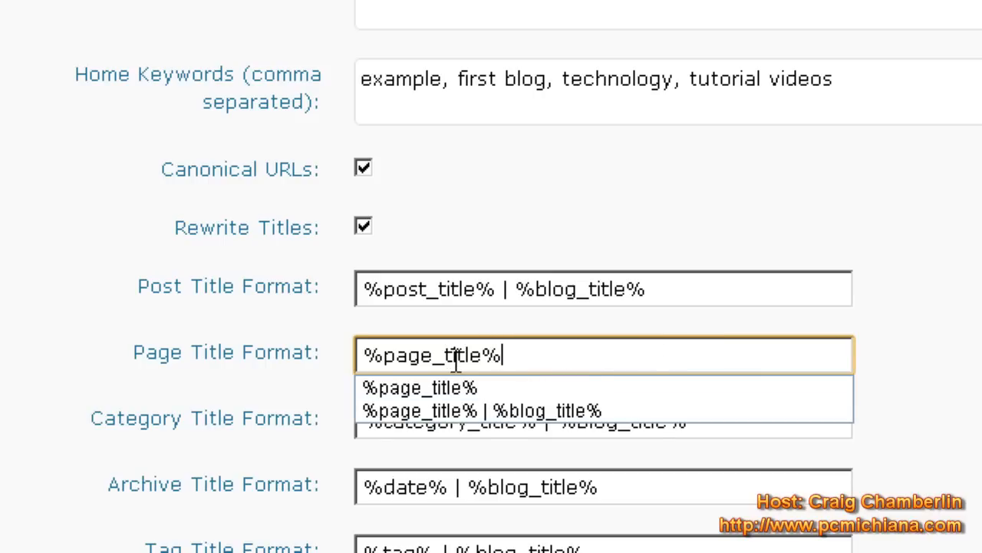
click(726, 19)
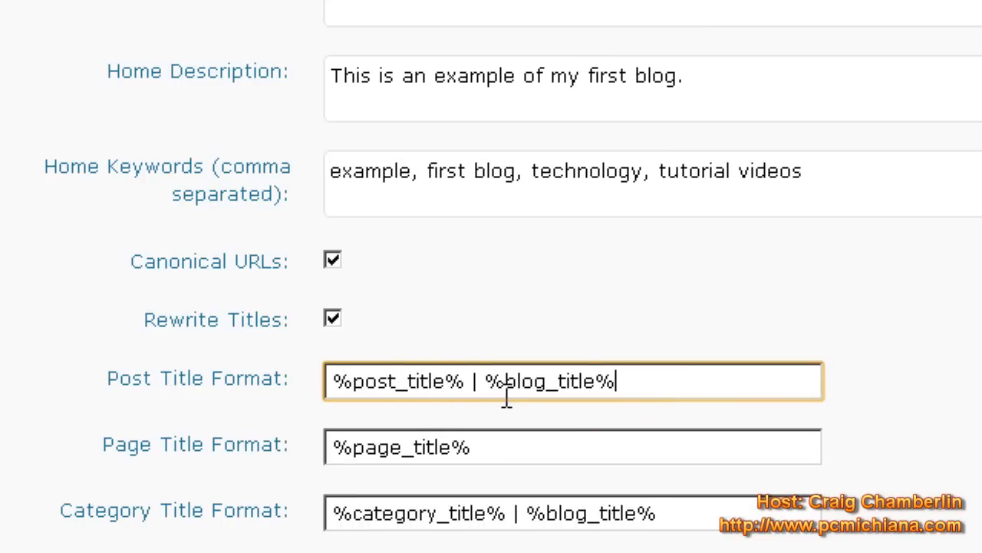
mouse_move(521, 395)
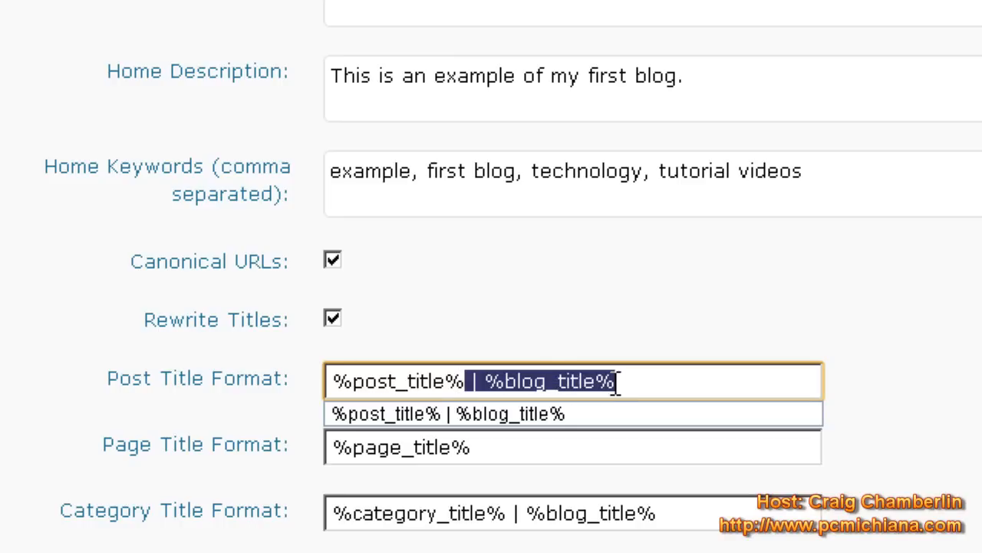
key(Delete)
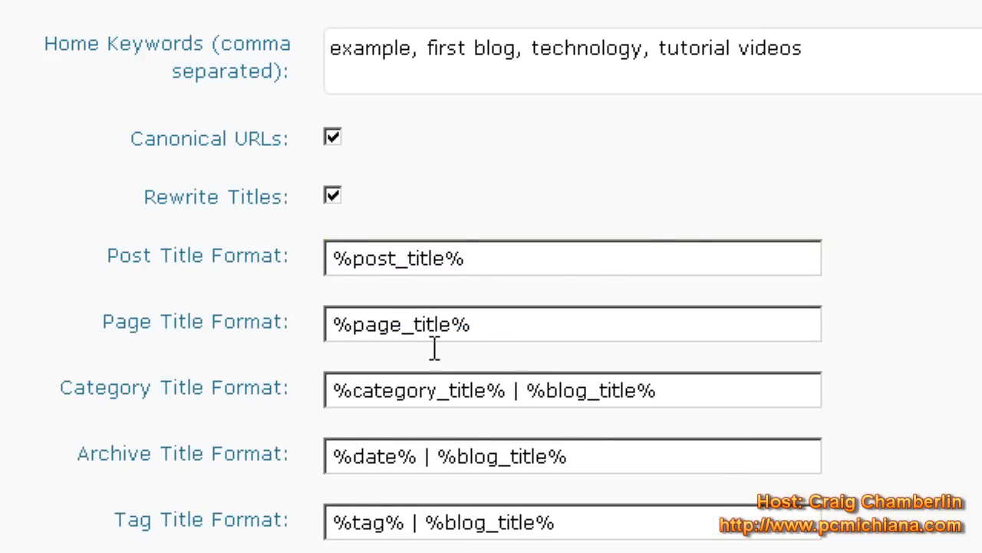
mouse_move(474, 400)
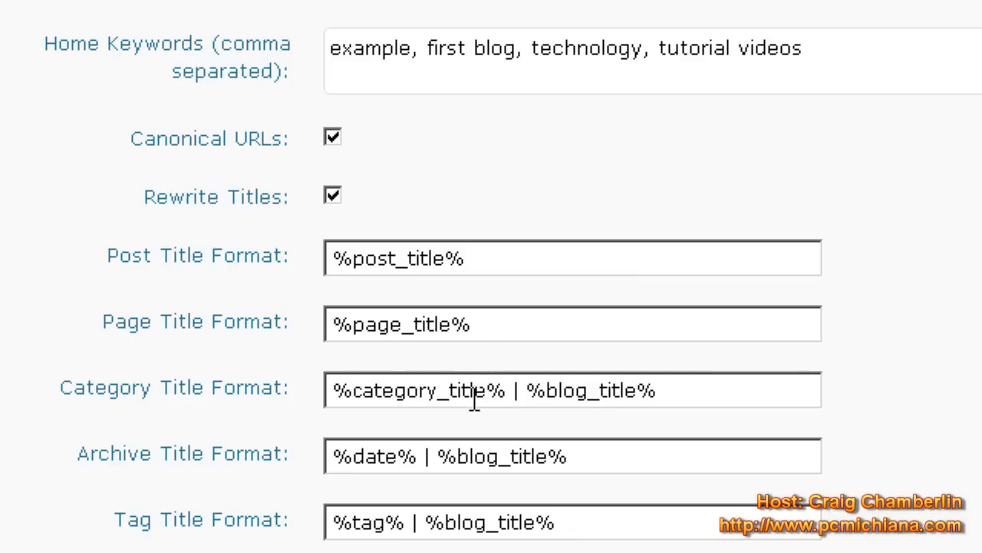
mouse_move(420, 392)
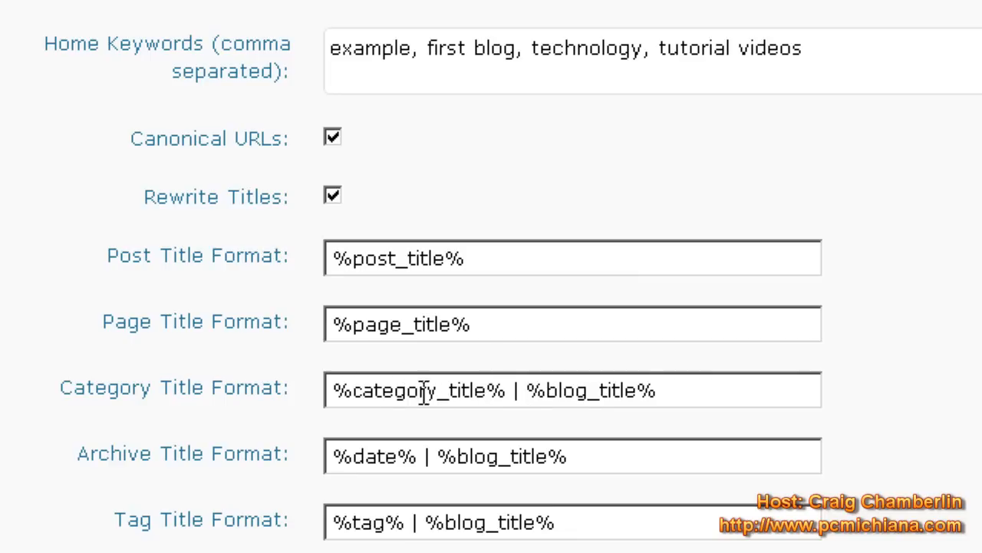
- Review the remaining SEO options down to the META keyword settings
scroll(down, 3)
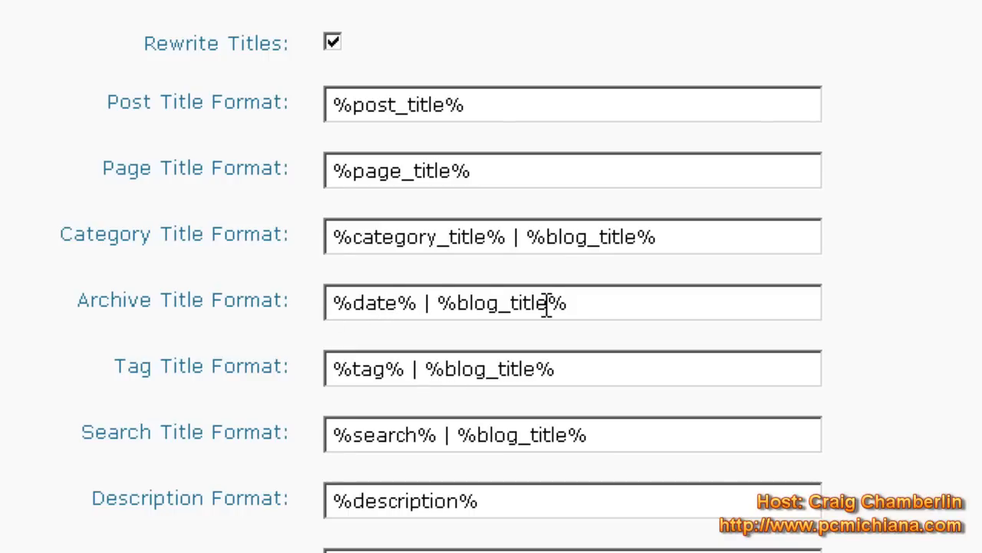
scroll(down, 3)
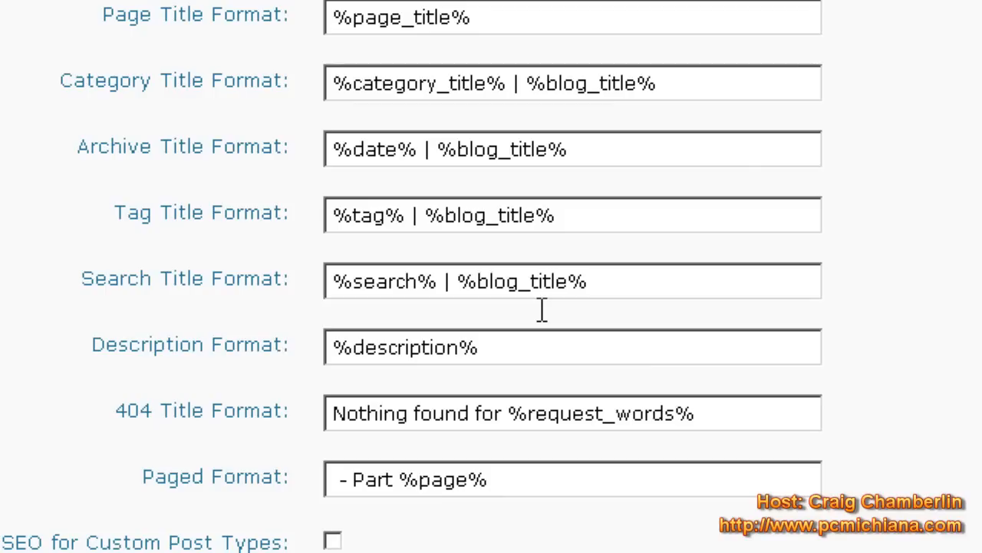
mouse_move(463, 223)
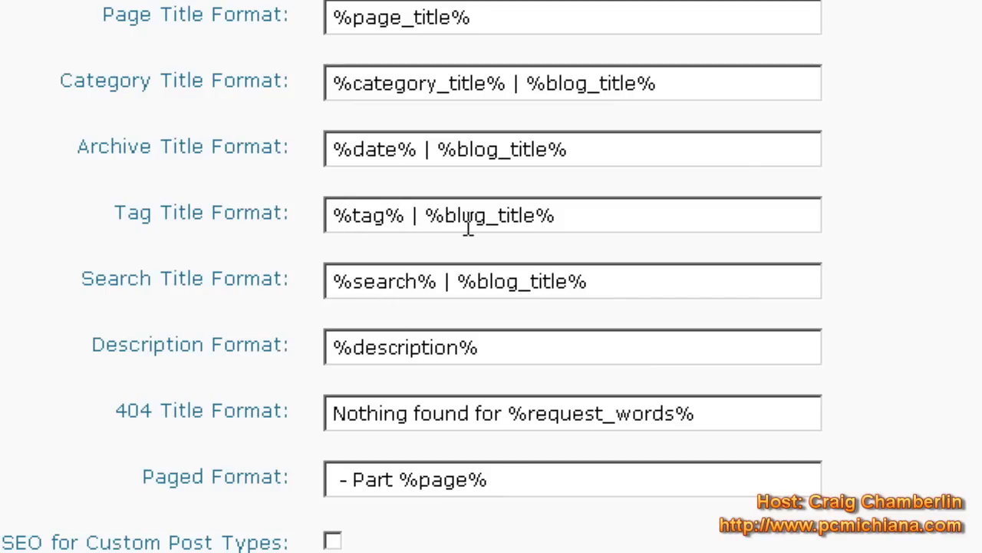
mouse_move(385, 286)
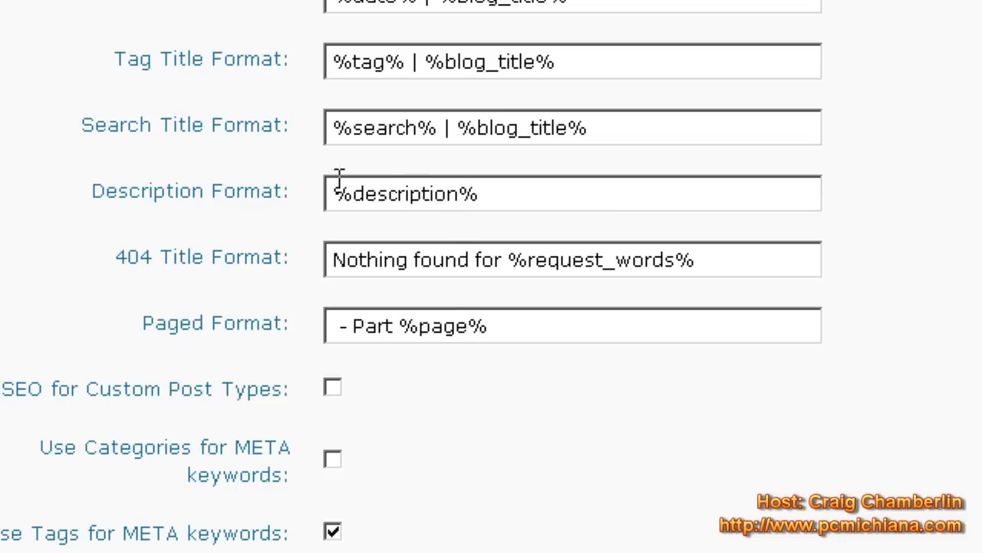
mouse_move(416, 203)
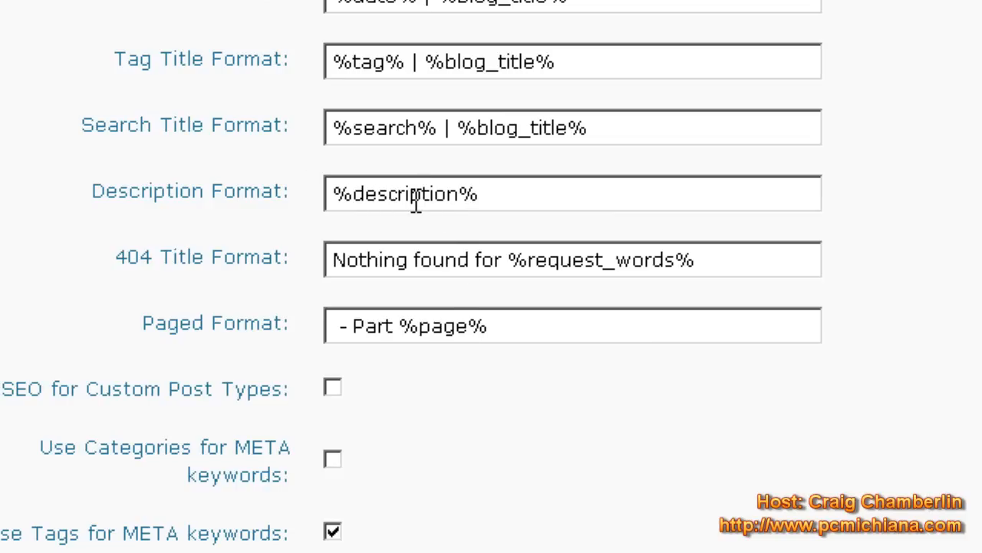
mouse_move(385, 206)
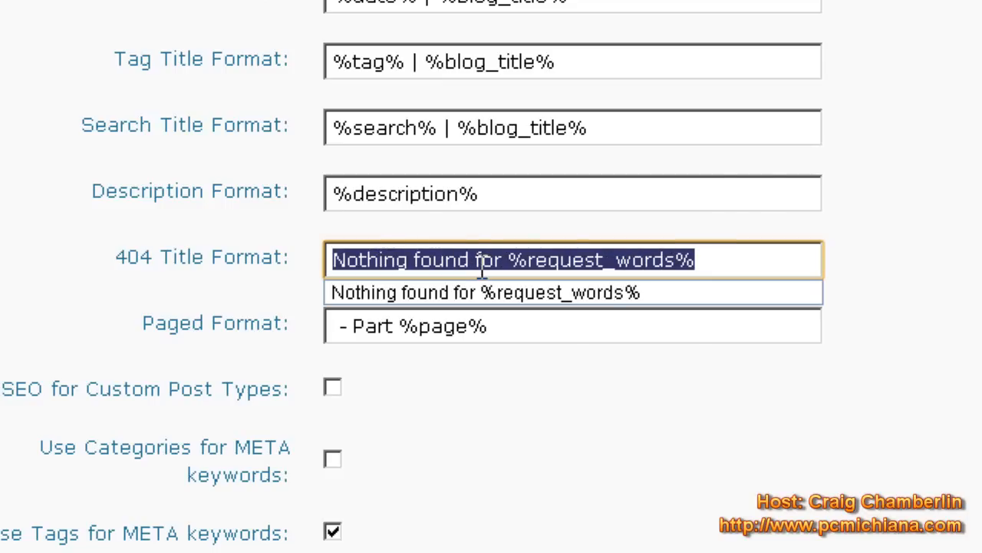
click(524, 259)
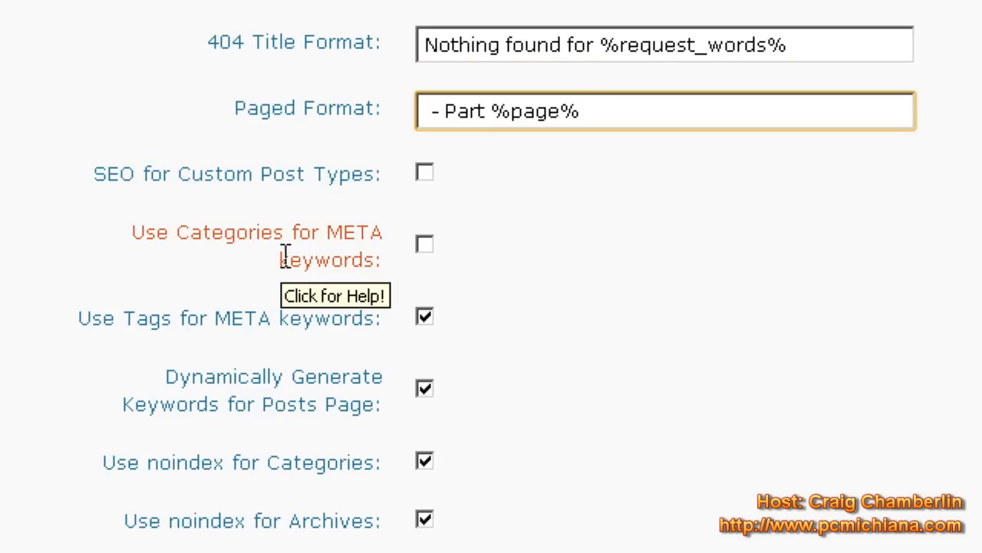
mouse_move(251, 313)
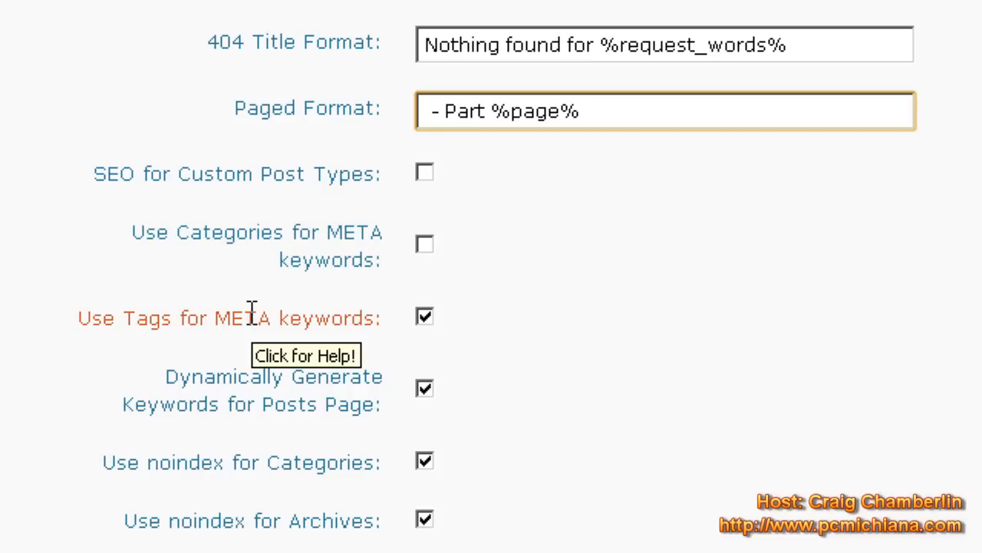
mouse_move(439, 411)
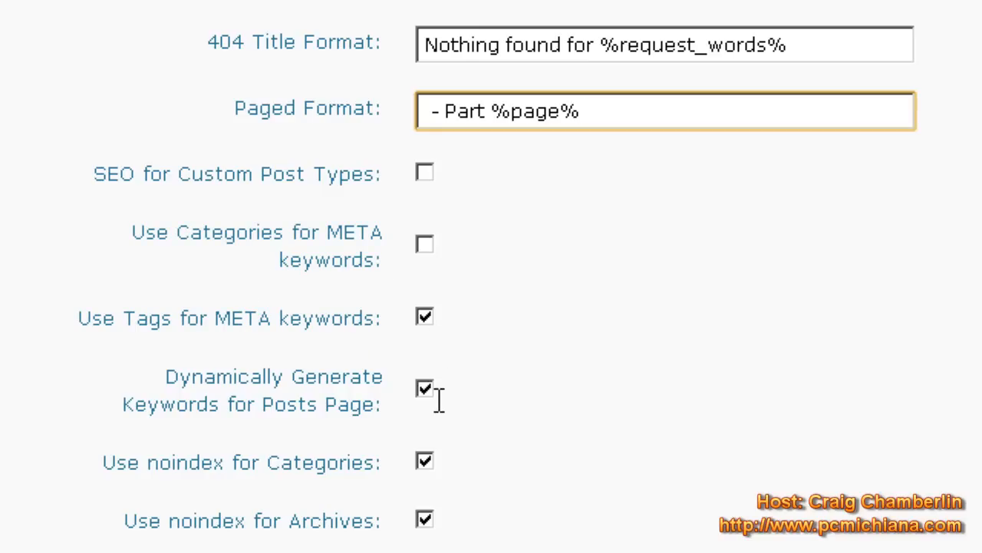
scroll(down, 3)
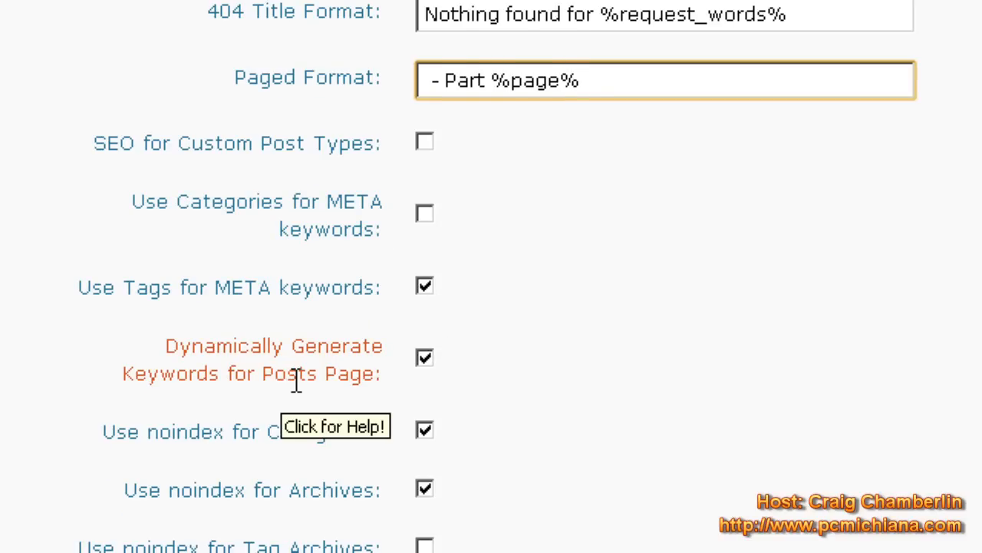
scroll(down, 3)
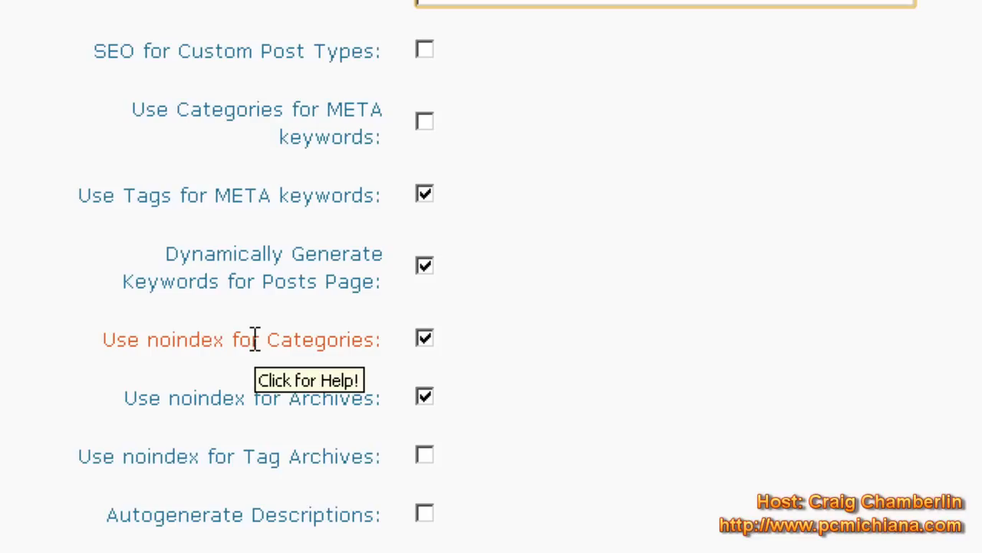
scroll(down, 3)
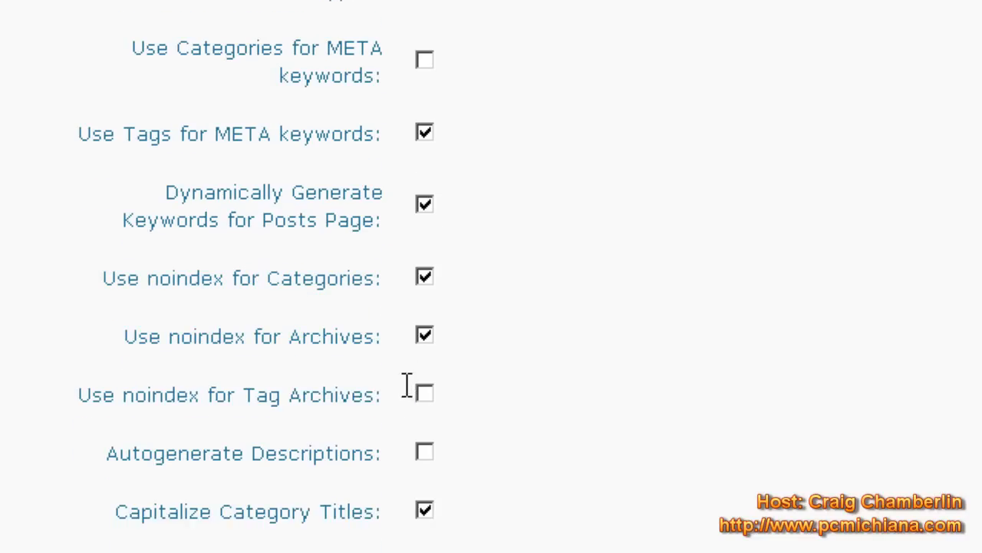
scroll(down, 3)
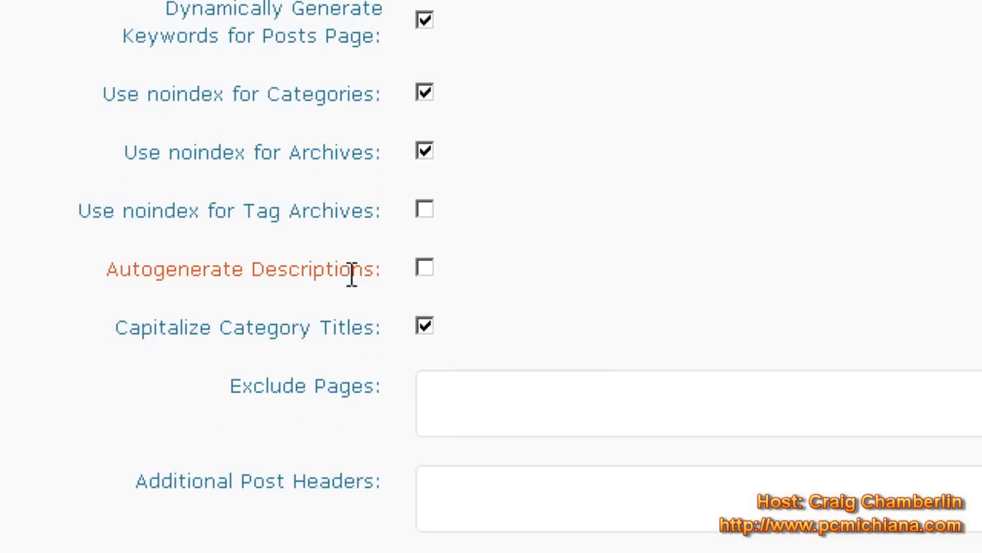
scroll(down, 3)
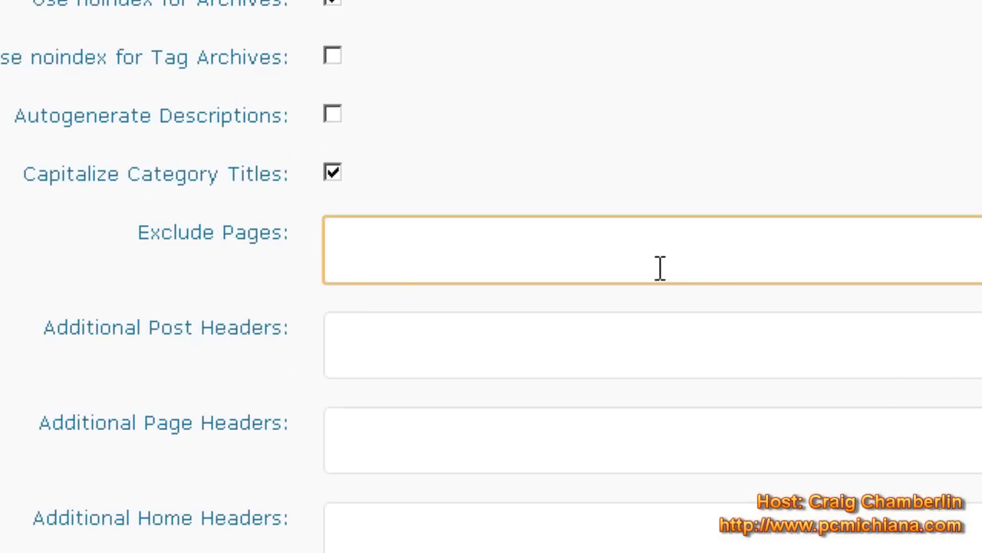
mouse_move(541, 250)
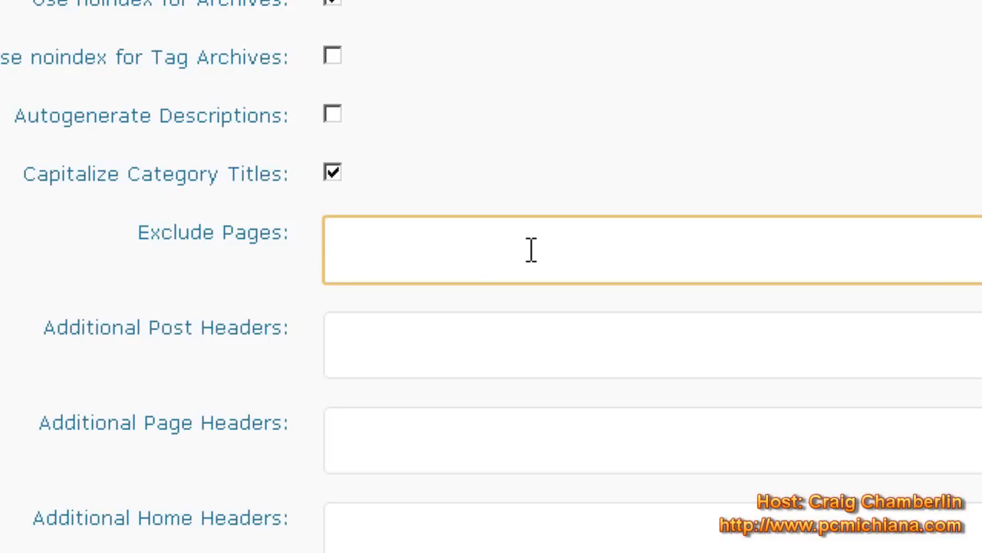
mouse_move(437, 308)
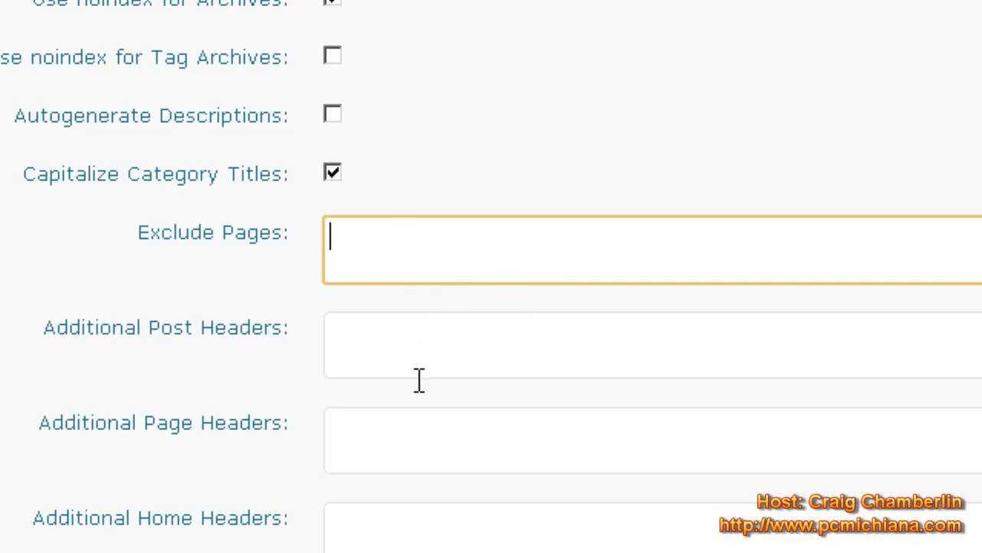
scroll(down, 3)
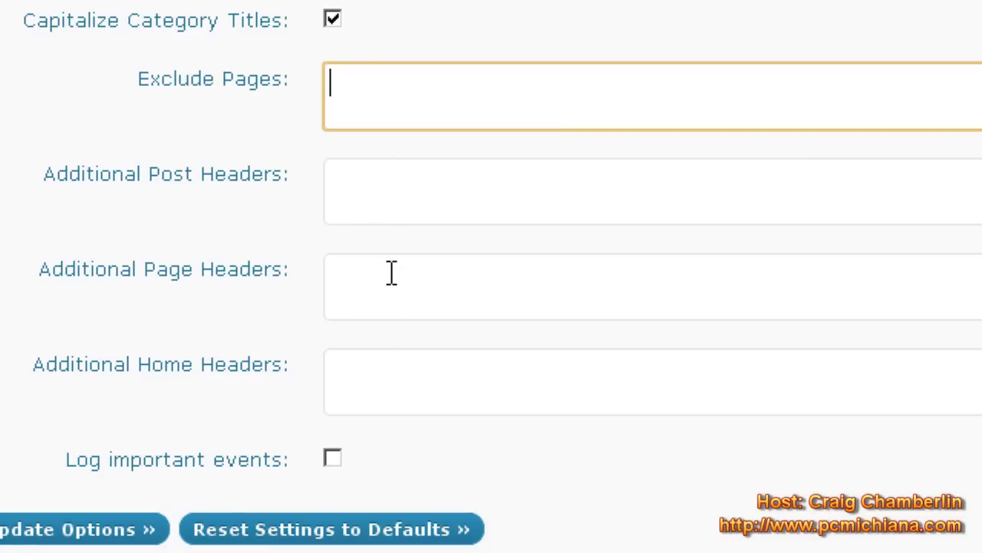
scroll(up, 3)
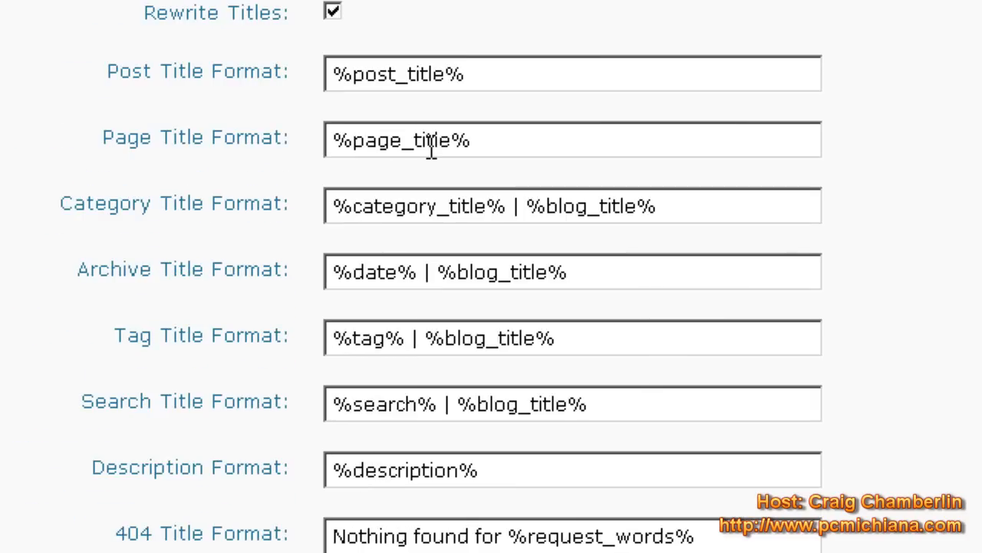
scroll(up, 3)
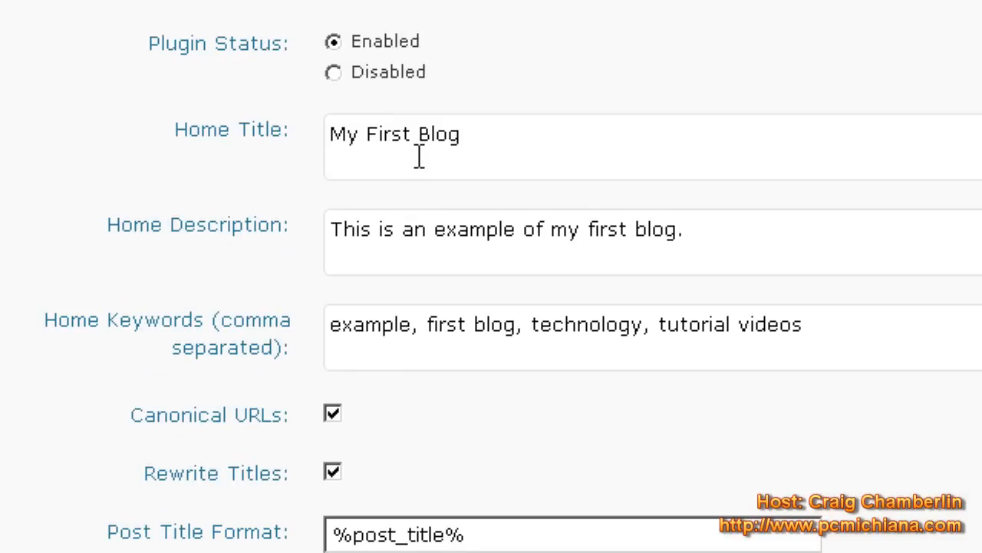
mouse_move(451, 342)
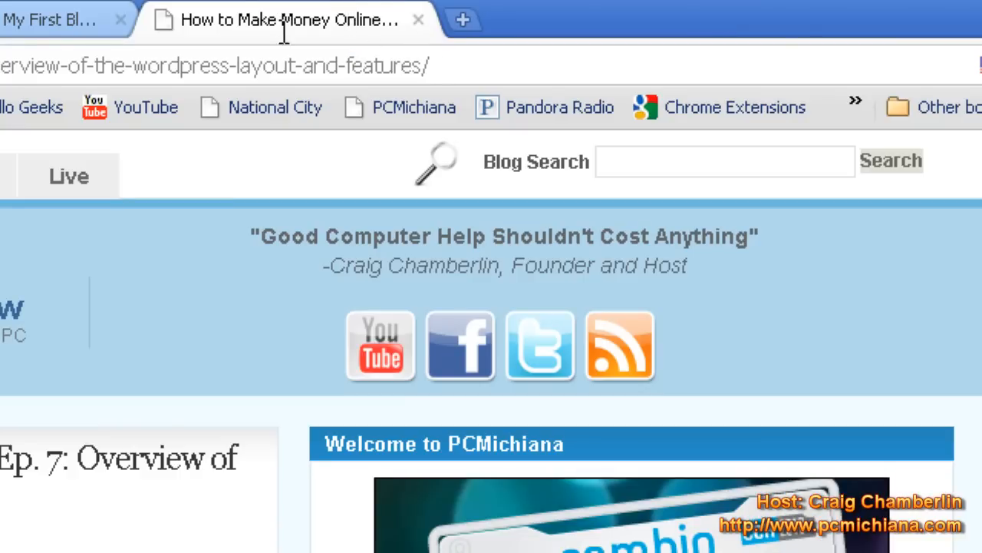
- Scroll the pcmichiana Google results to the Tech Help Show listing and pcmichiana.com
scroll(down, 3)
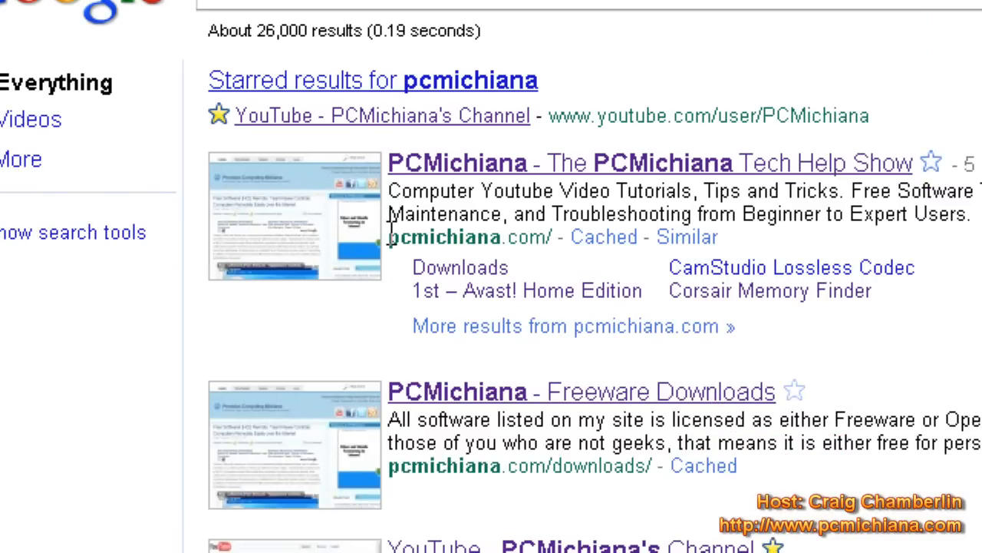
scroll(down, 3)
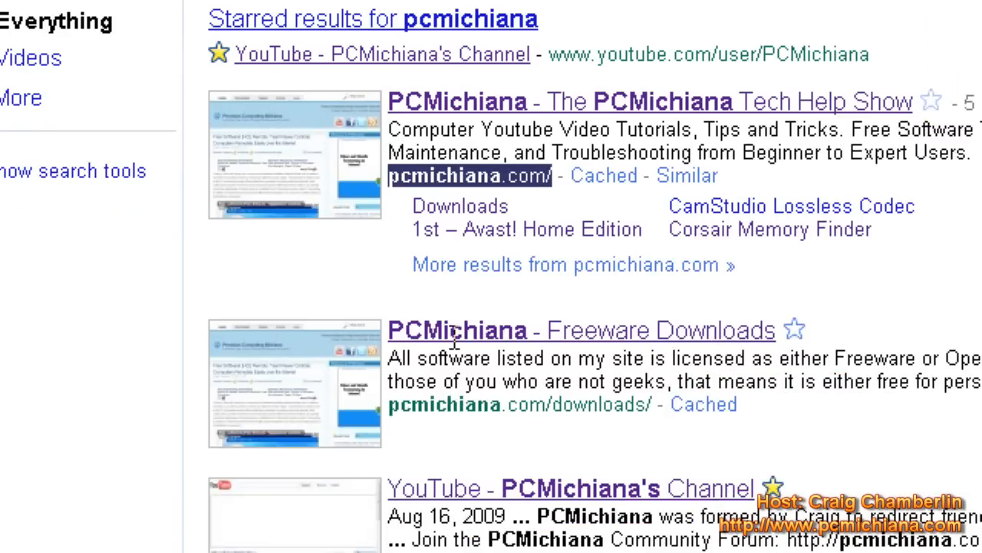
scroll(down, 3)
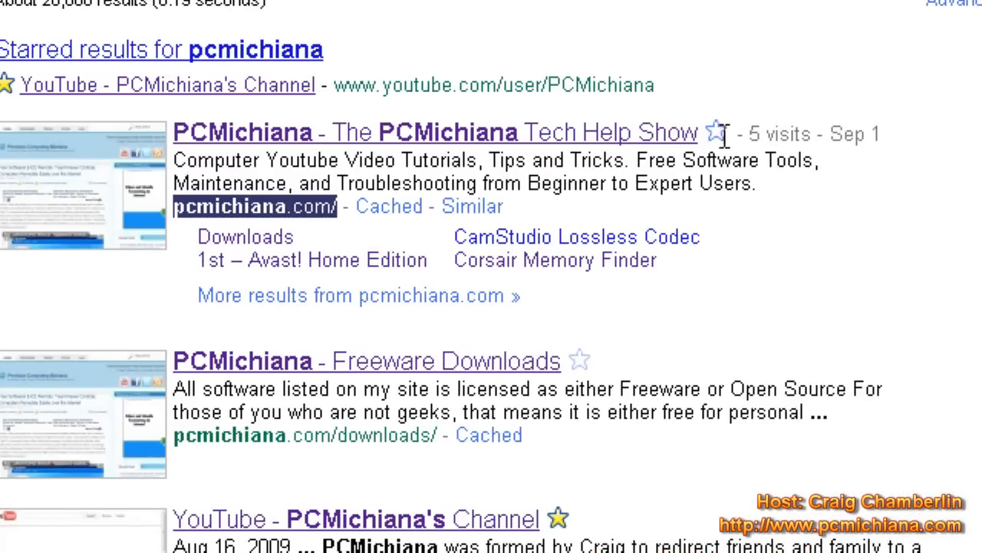
mouse_move(413, 237)
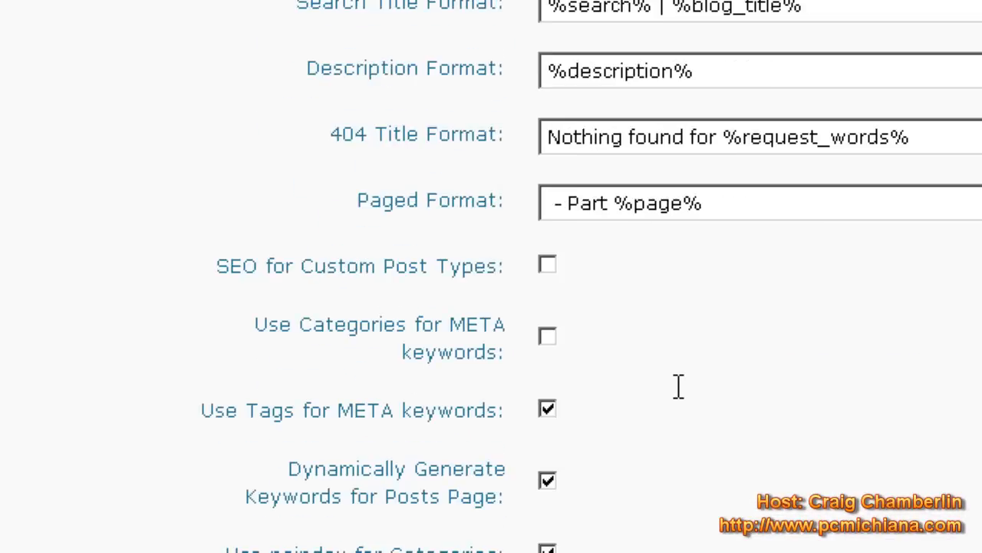
- Scroll through the All in One SEO settings page
scroll(down, 3)
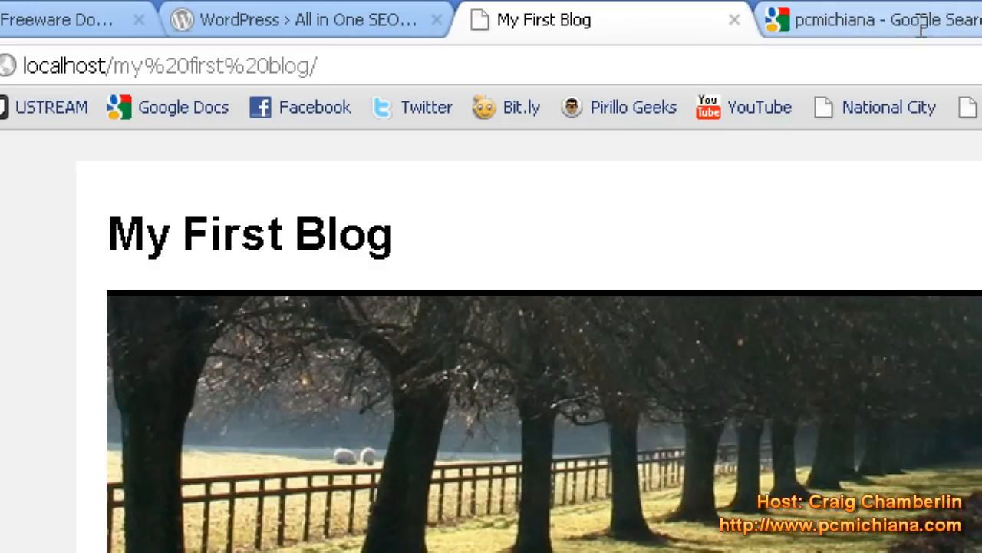
- Confirm the Hello world! post's tab title shows only 'Hello world!', then go to the Dashboard
scroll(down, 3)
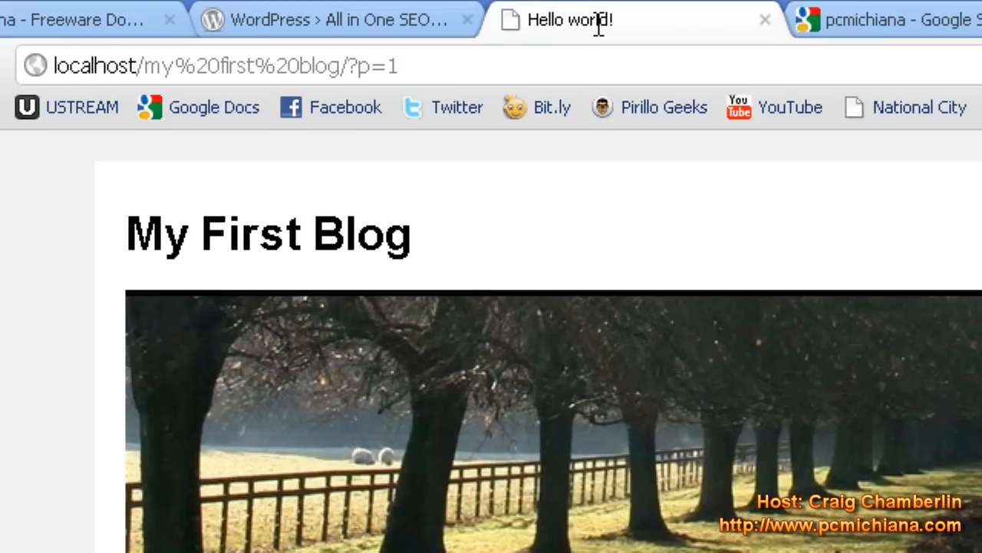
scroll(down, 3)
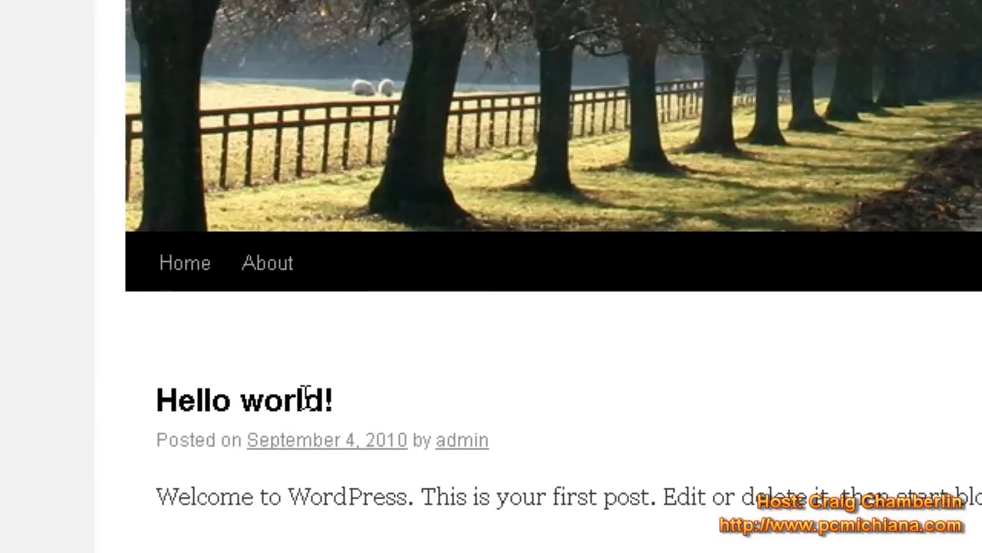
scroll(down, 3)
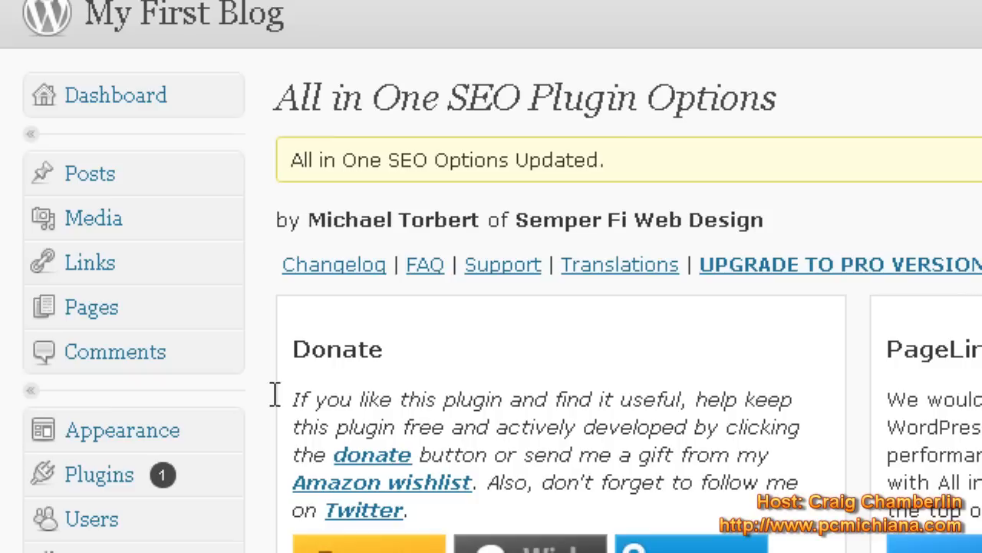
click(114, 94)
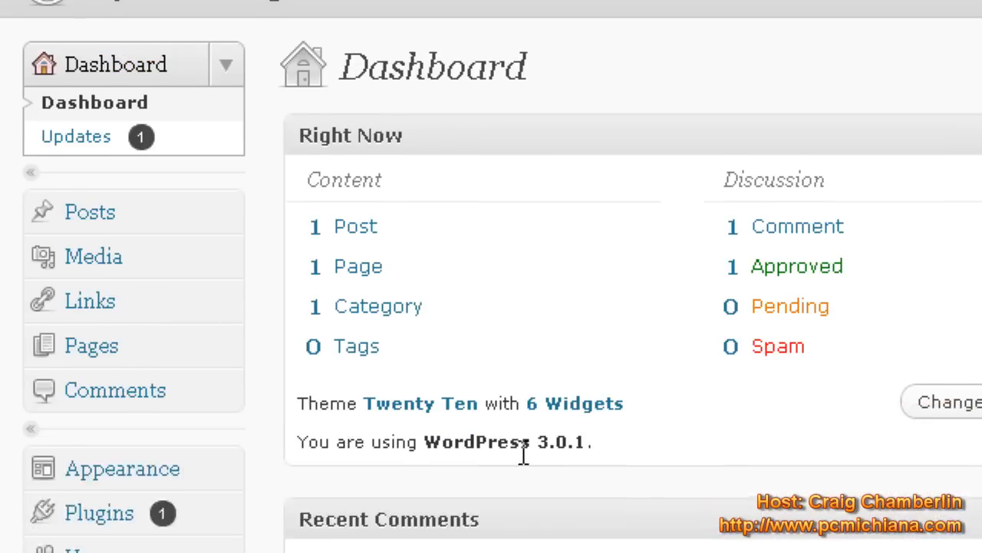
scroll(down, 3)
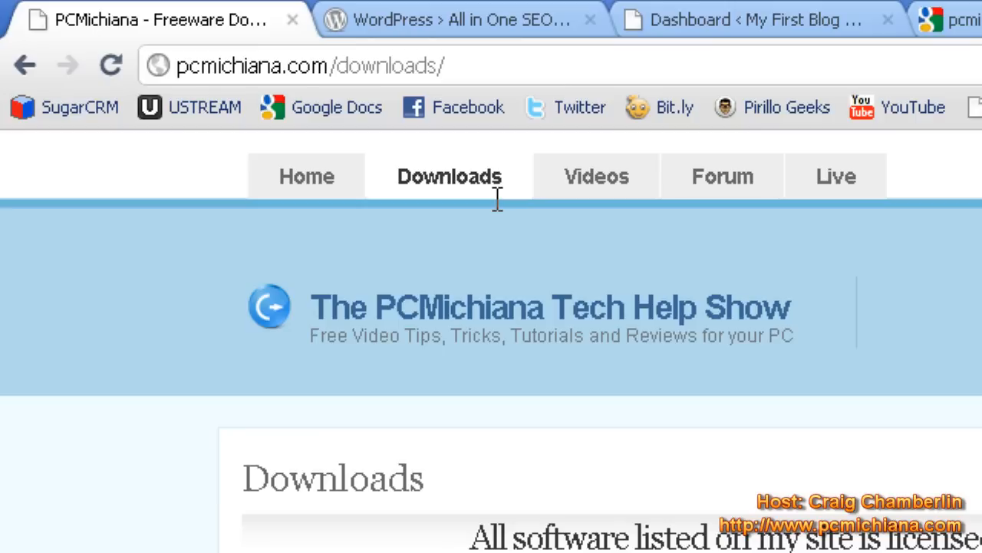
- Open PCMichiana's Community Forums from the home page and browse the board list
click(305, 176)
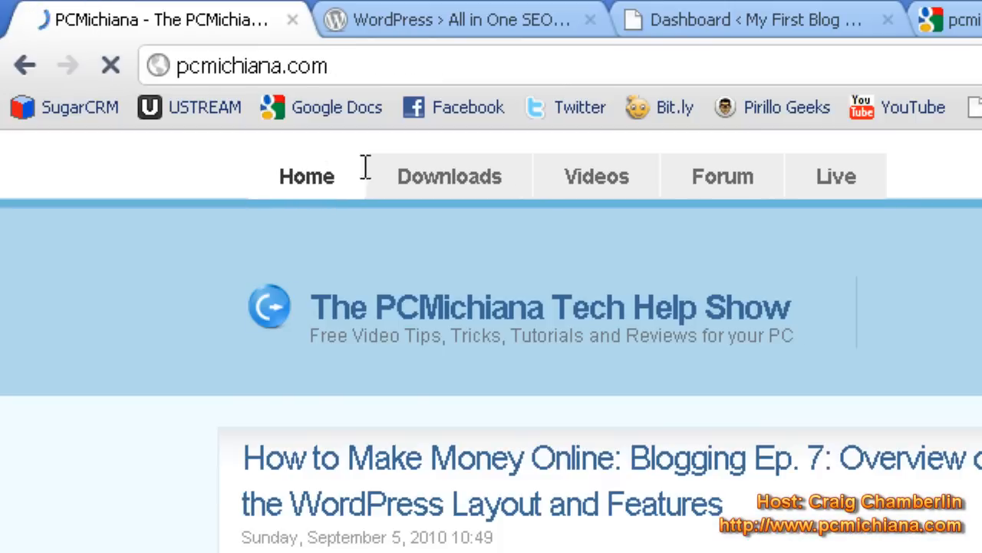
click(721, 176)
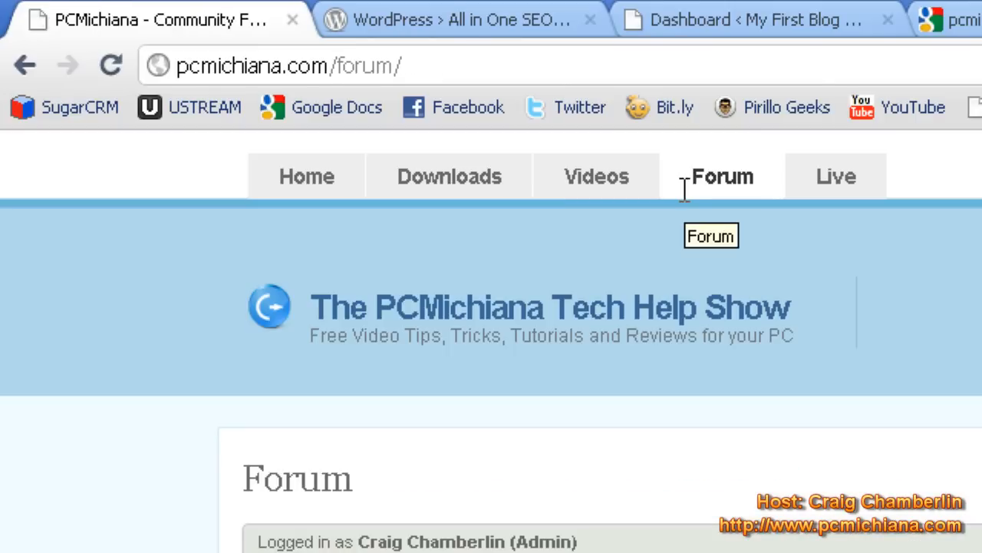
scroll(down, 3)
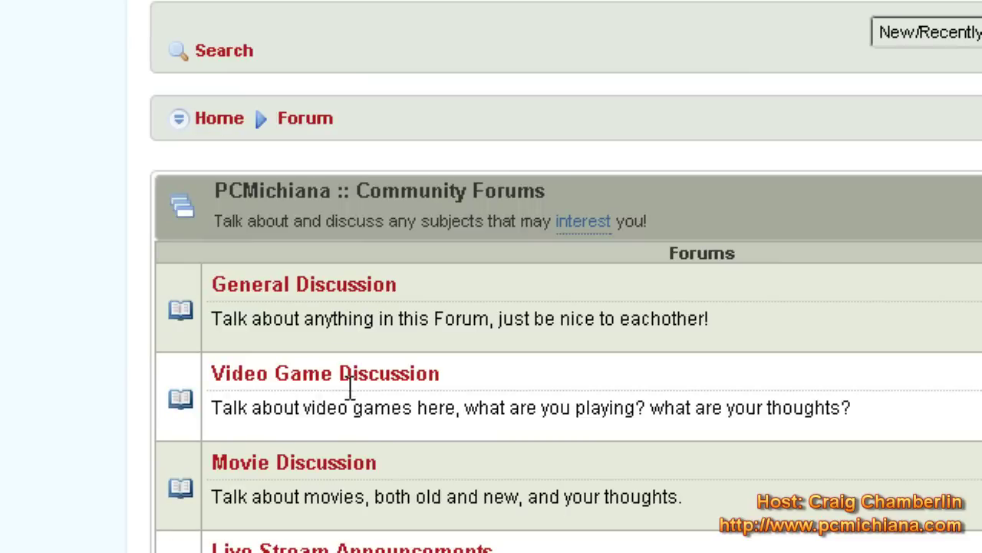
scroll(down, 3)
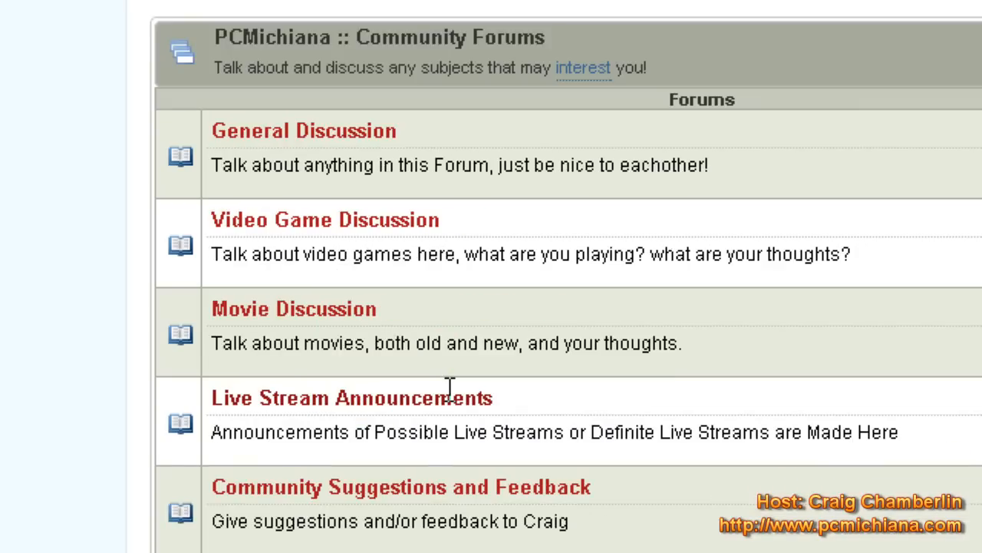